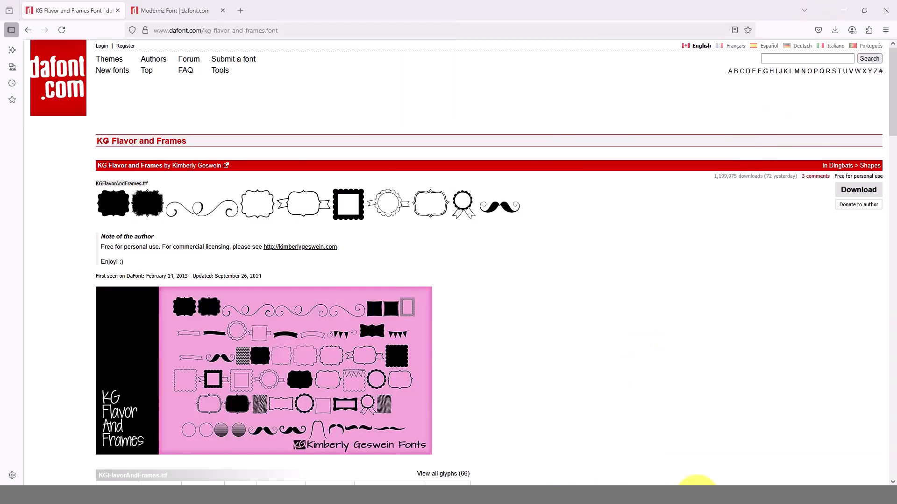
{"action": "mouse_move", "coordinate": [620, 306]}
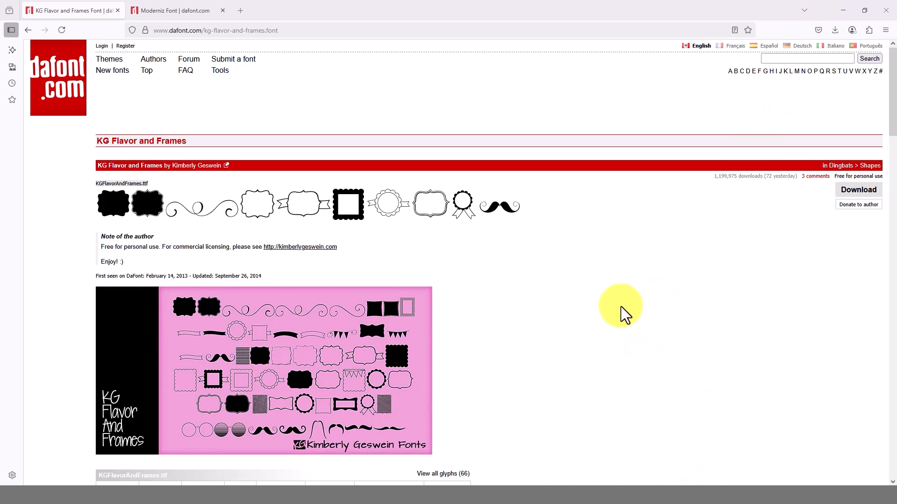
{"action": "mouse_move", "coordinate": [548, 299]}
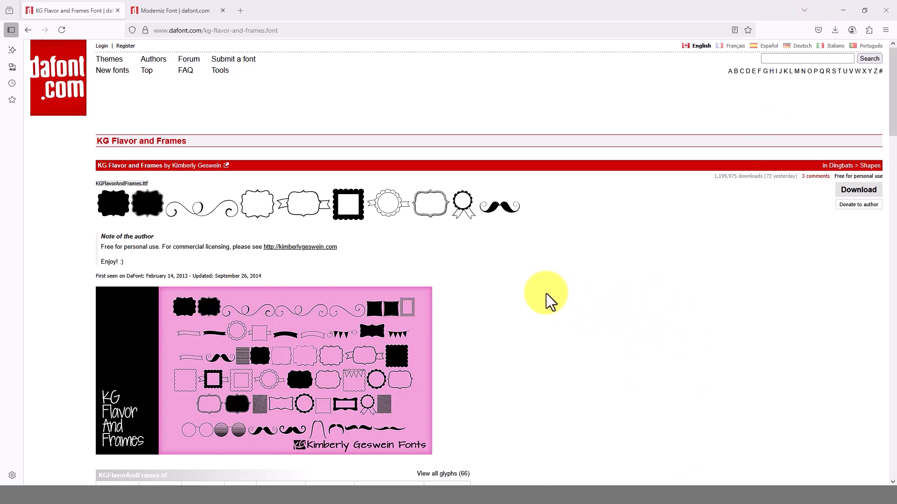
Step: Browse down the Moderniz font page on dafont.com to its glyph chart
{"action": "scroll", "scroll_direction": "down", "scroll_amount": 3}
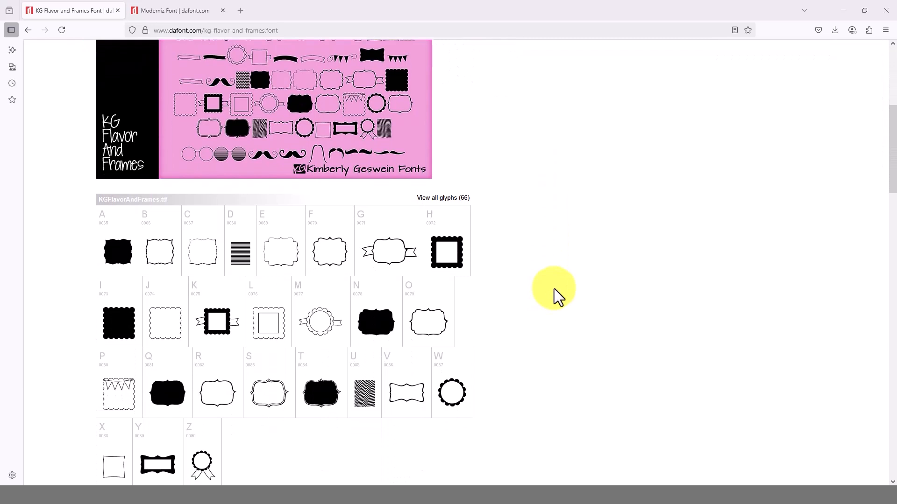
{"action": "scroll", "scroll_direction": "down", "scroll_amount": 3}
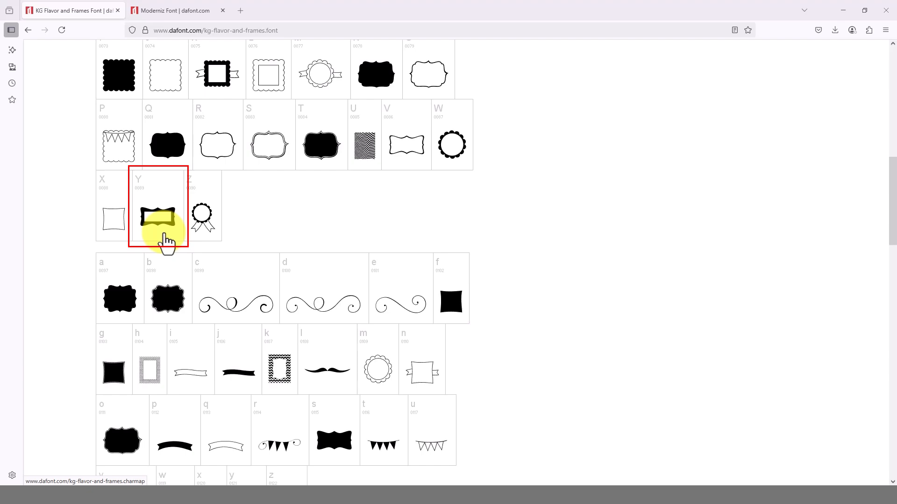
{"action": "scroll", "scroll_direction": "up", "scroll_amount": 3}
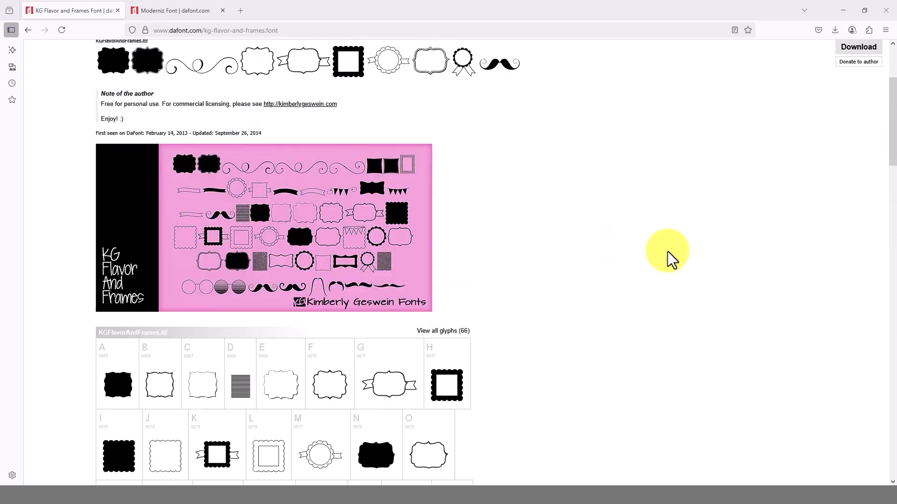
{"action": "left_click", "coordinate": [177, 10]}
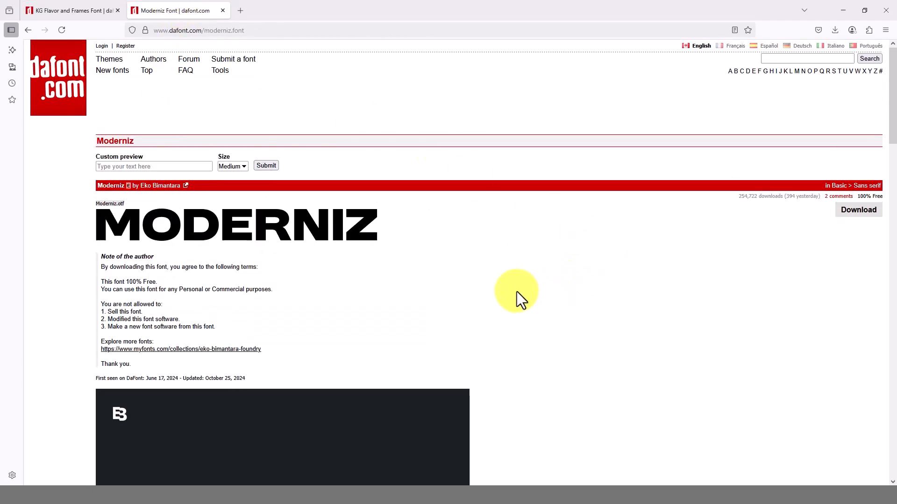
{"action": "scroll", "scroll_direction": "down", "scroll_amount": 3}
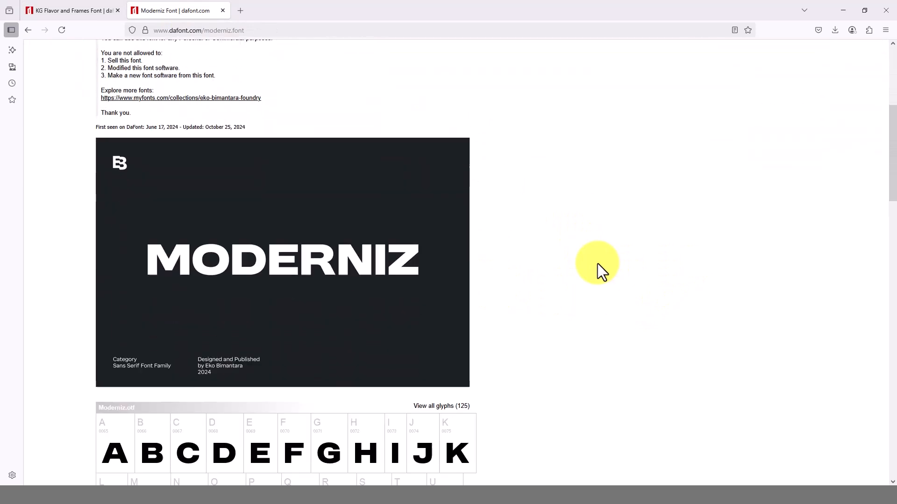
{"action": "scroll", "scroll_direction": "down", "scroll_amount": 3}
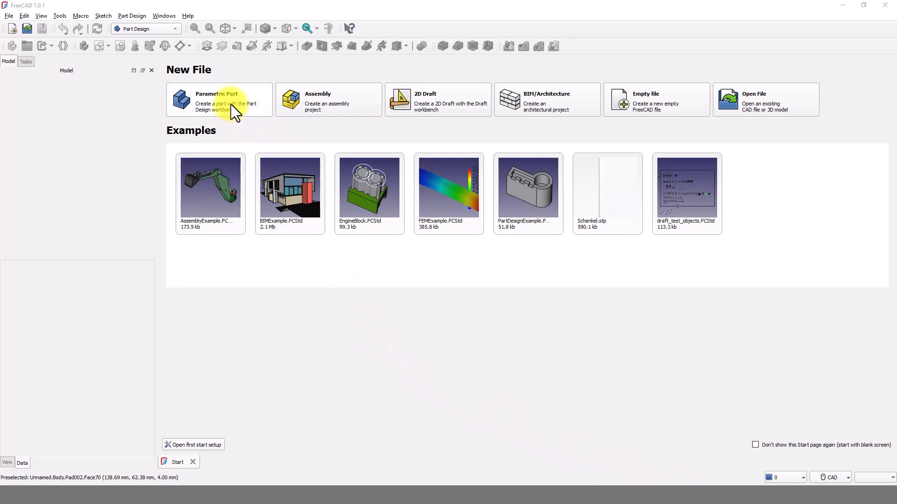
Step: Create a new parametric part document and make the Draft workbench active
{"action": "left_click", "coordinate": [218, 100]}
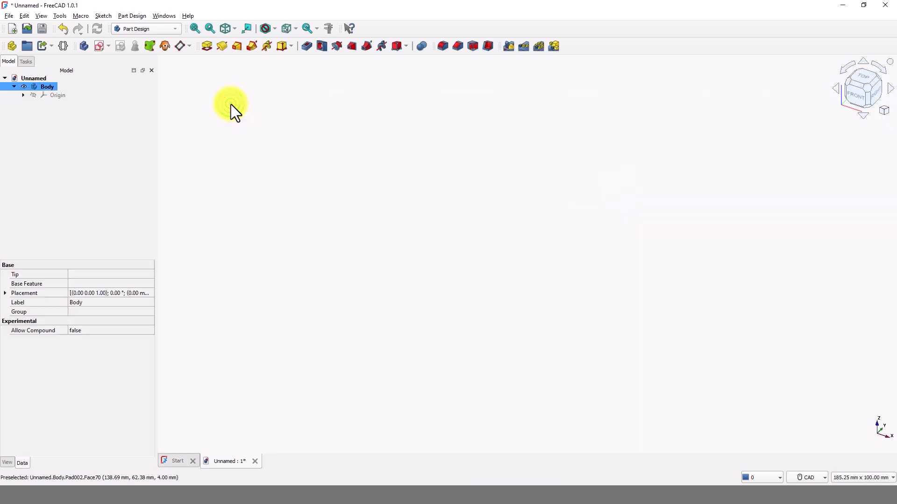
{"action": "mouse_move", "coordinate": [204, 134]}
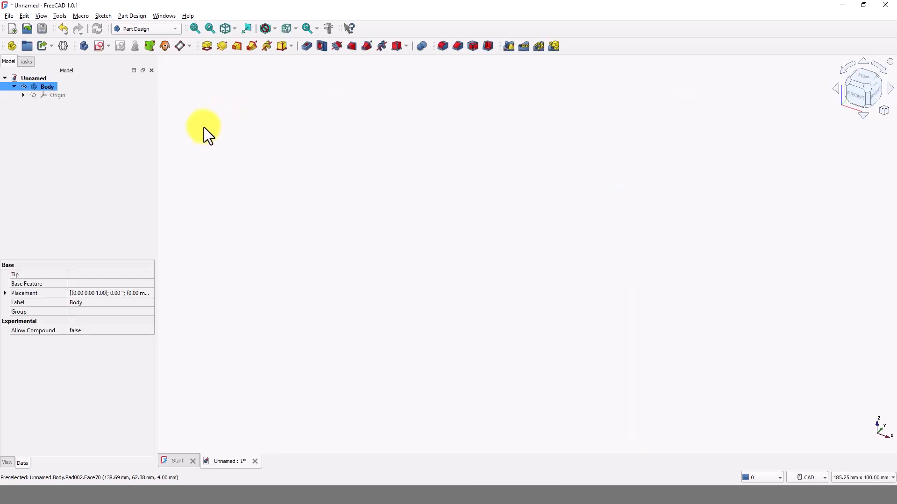
{"action": "mouse_move", "coordinate": [180, 34]}
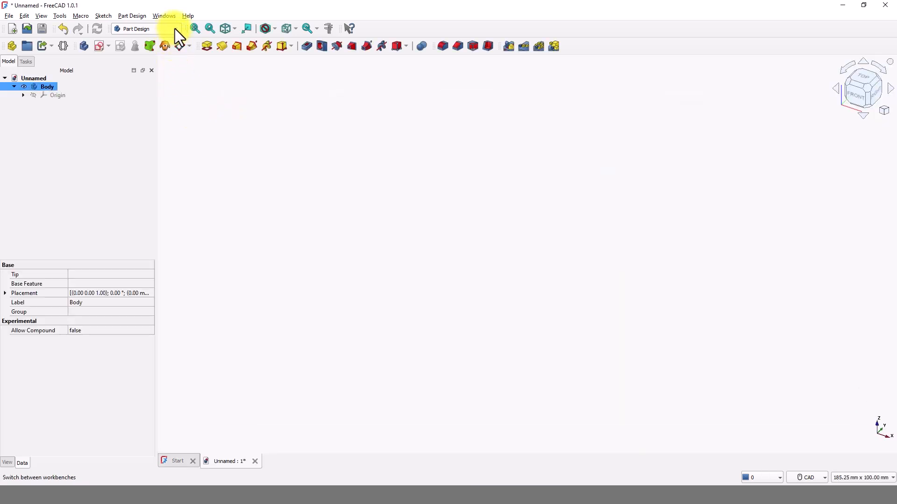
{"action": "left_click", "coordinate": [135, 29]}
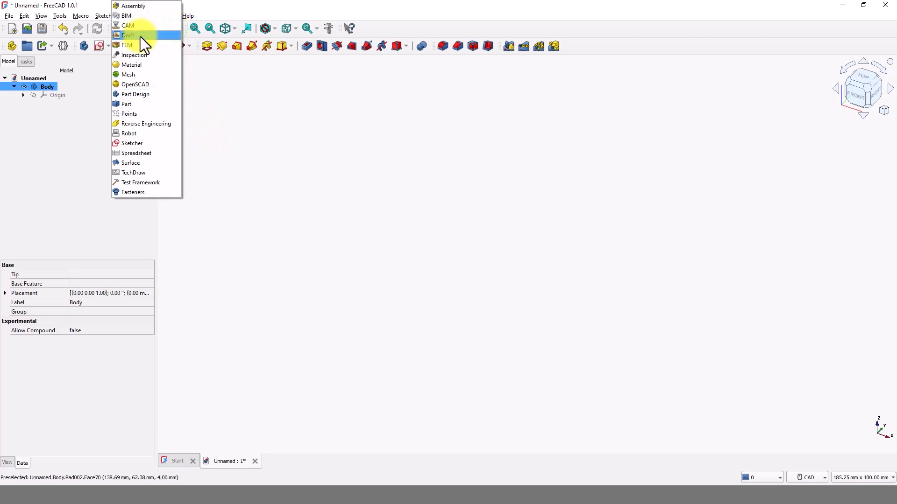
{"action": "left_click", "coordinate": [128, 35]}
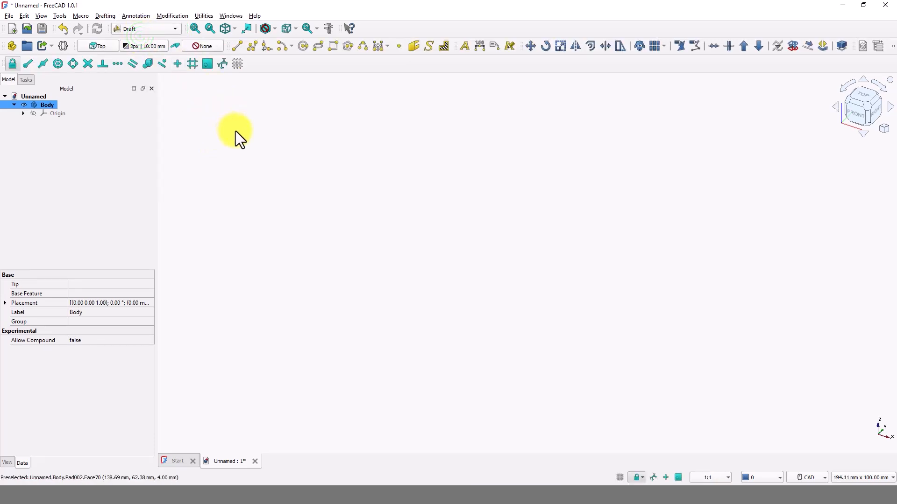
{"action": "mouse_move", "coordinate": [412, 86]}
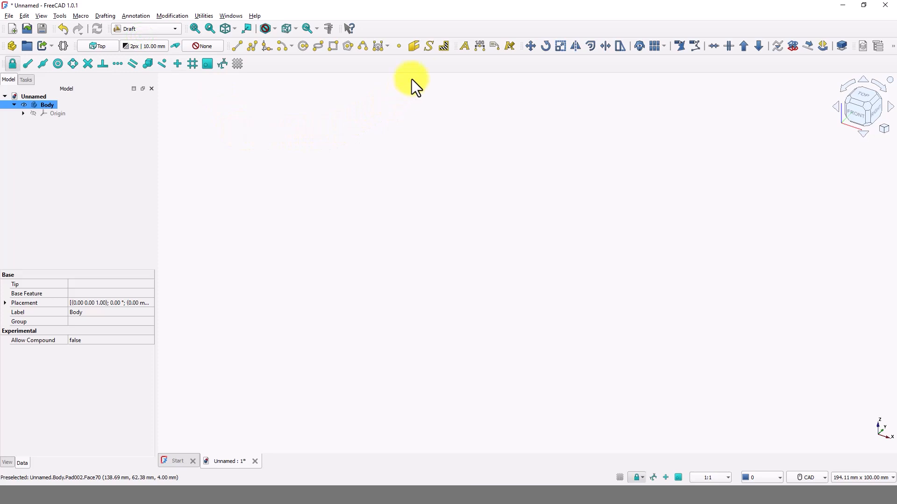
{"action": "mouse_move", "coordinate": [424, 45]}
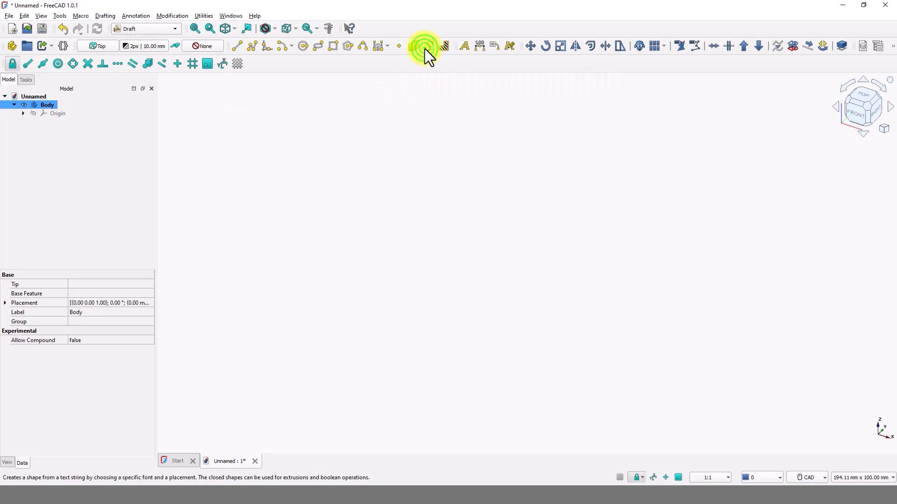
Step: Create a ShapeString 'Y' in KGFlavorAndFrames.ttf at 180 mm height placed at the origin
{"action": "left_click", "coordinate": [423, 45]}
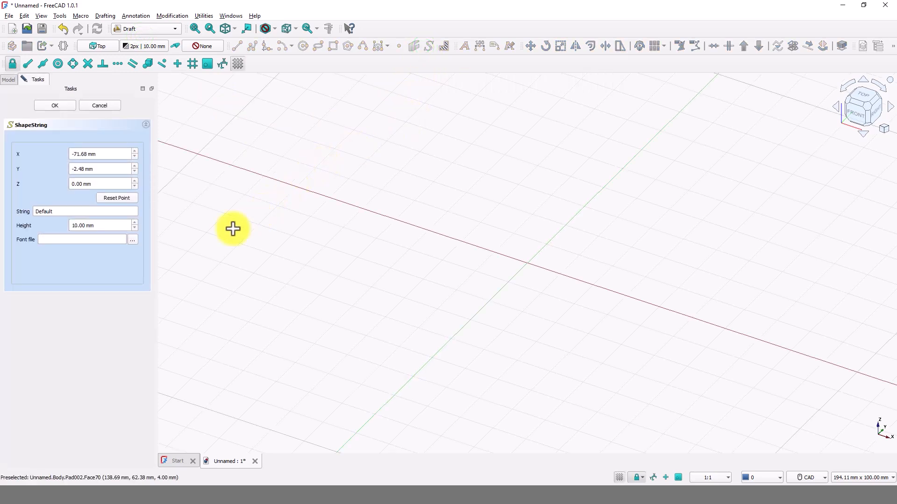
{"action": "left_click", "coordinate": [132, 240]}
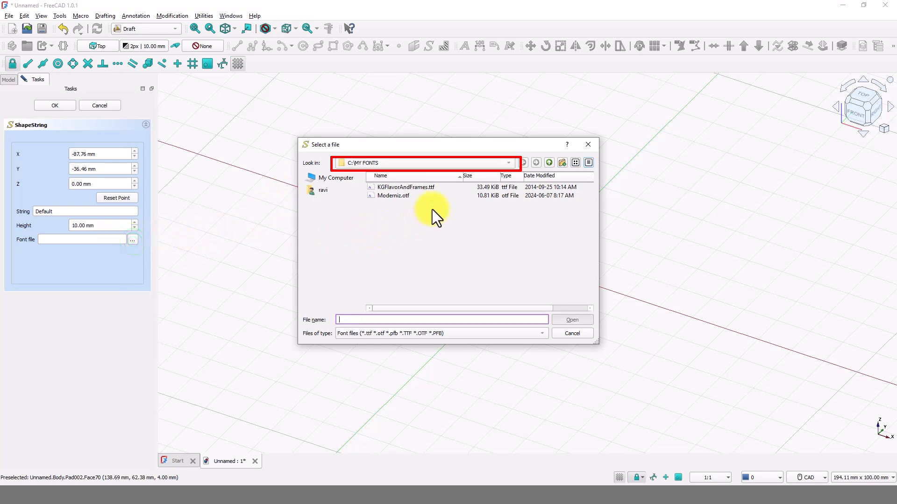
{"action": "left_click", "coordinate": [406, 186]}
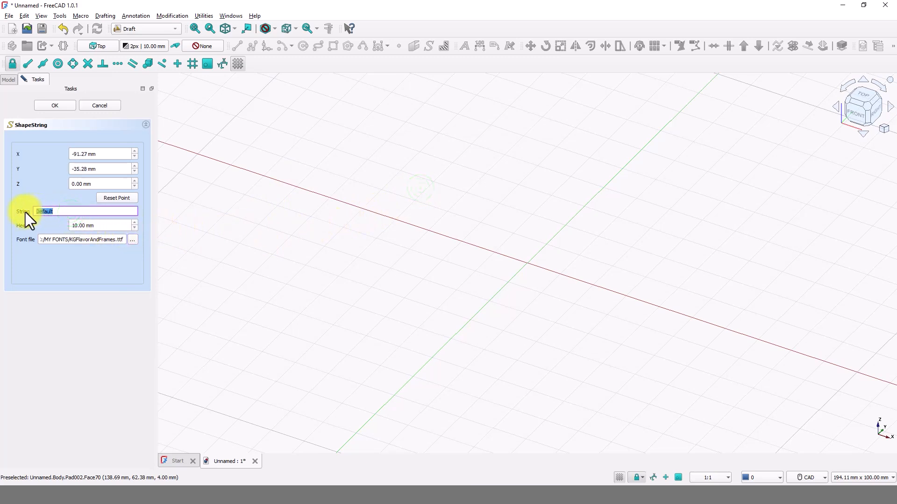
{"action": "type", "text": "Y"}
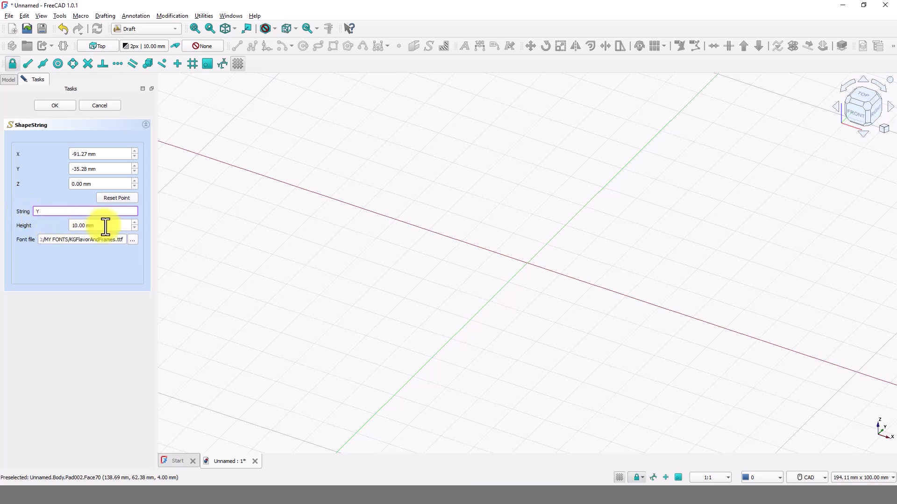
{"action": "triple_click", "coordinate": [100, 225]}
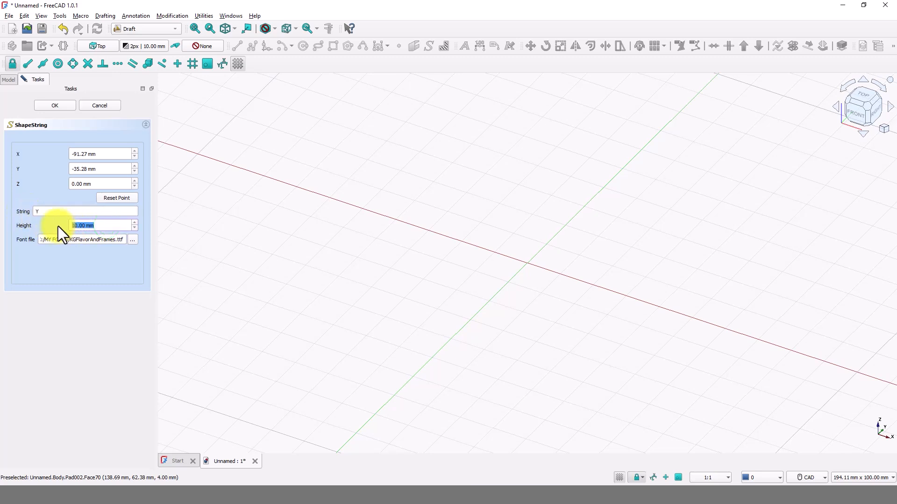
{"action": "type", "text": "18"}
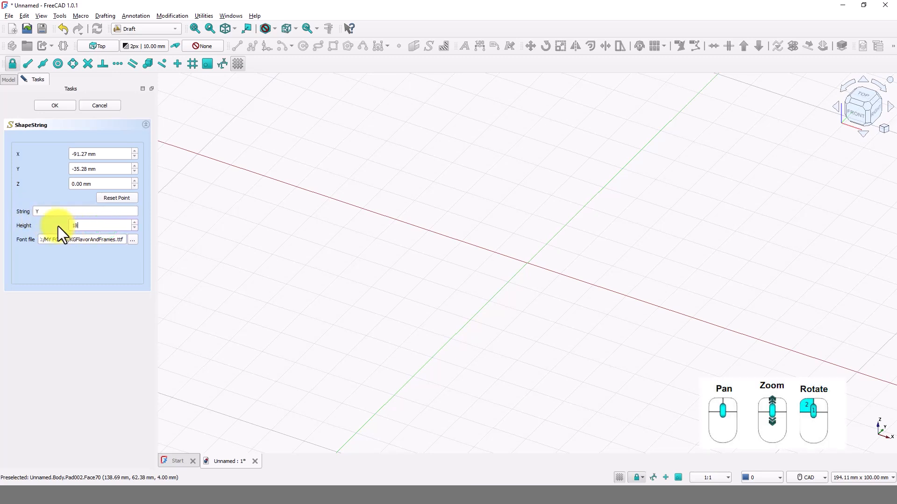
{"action": "type", "text": "0"}
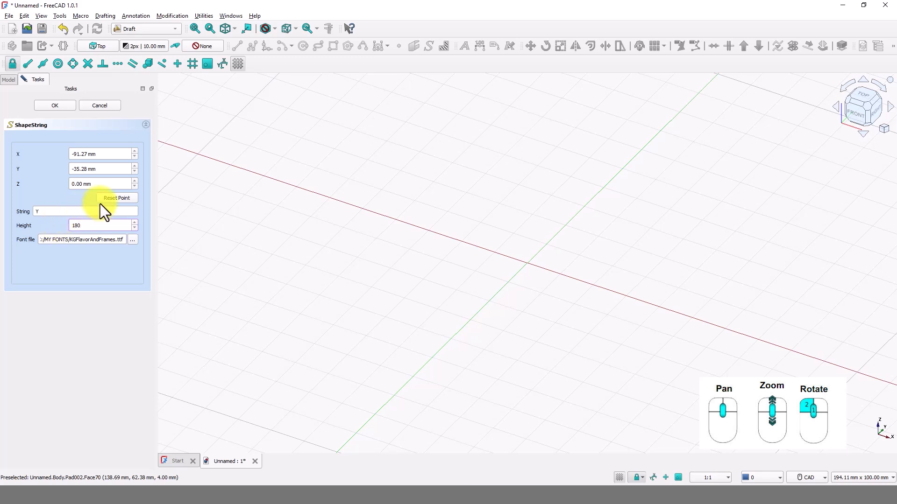
{"action": "left_click", "coordinate": [117, 198]}
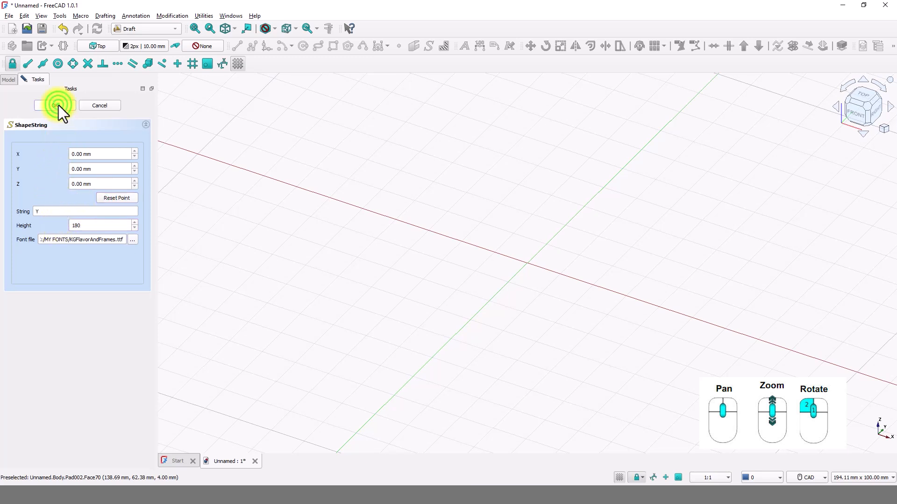
{"action": "left_click", "coordinate": [54, 106]}
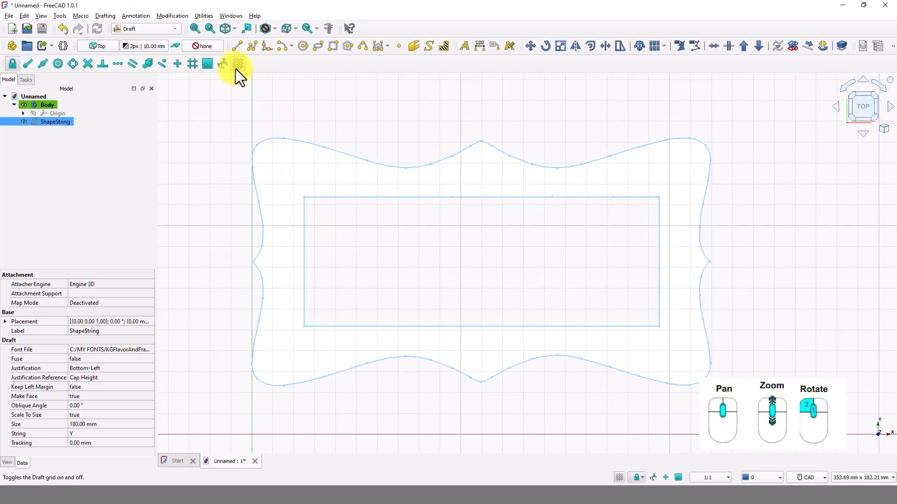
Step: Hide the grid and measure the frame's width between its side points as 218.54 mm
{"action": "left_click", "coordinate": [237, 64]}
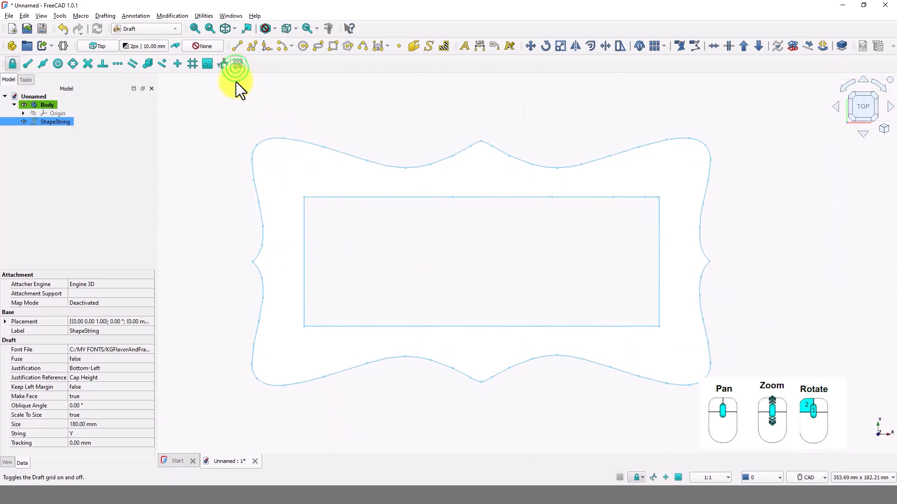
{"action": "mouse_move", "coordinate": [216, 210]}
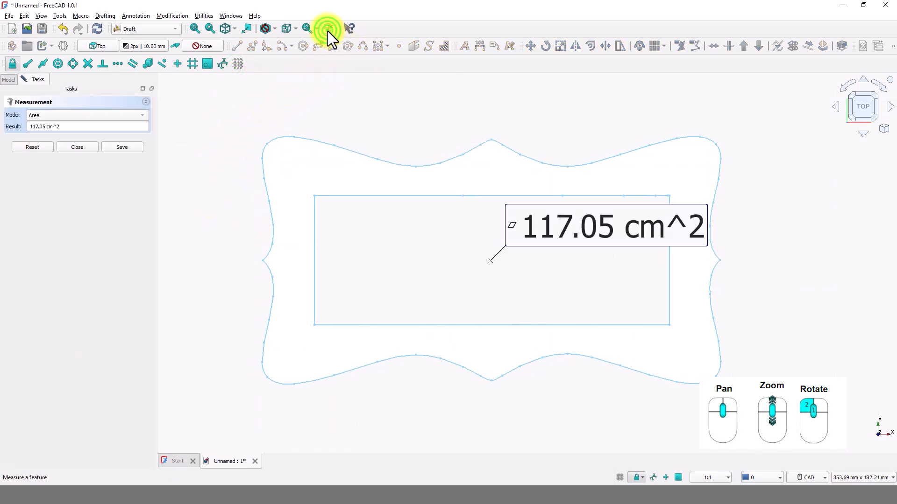
{"action": "left_click", "coordinate": [32, 147]}
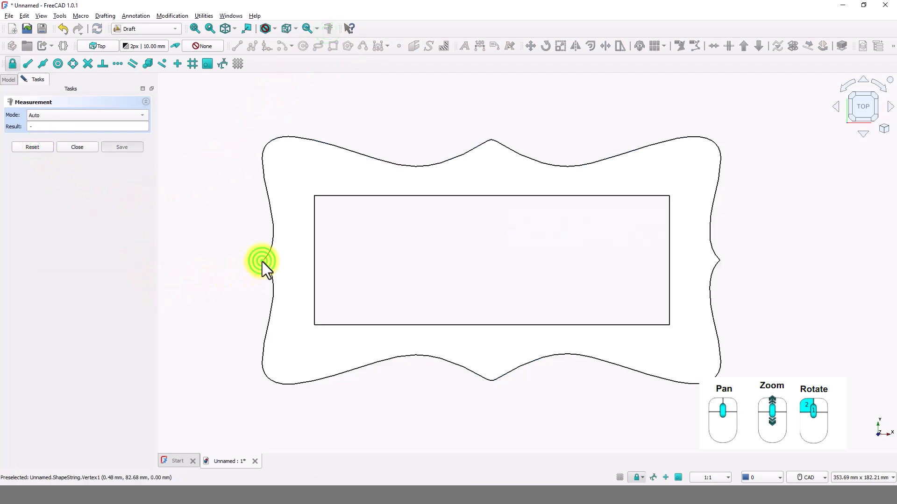
{"action": "left_click", "coordinate": [264, 261]}
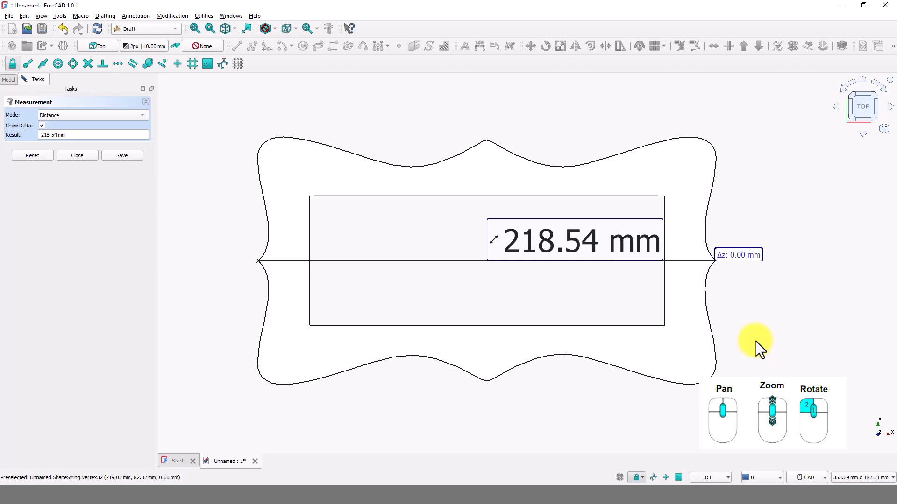
{"action": "mouse_move", "coordinate": [757, 352]}
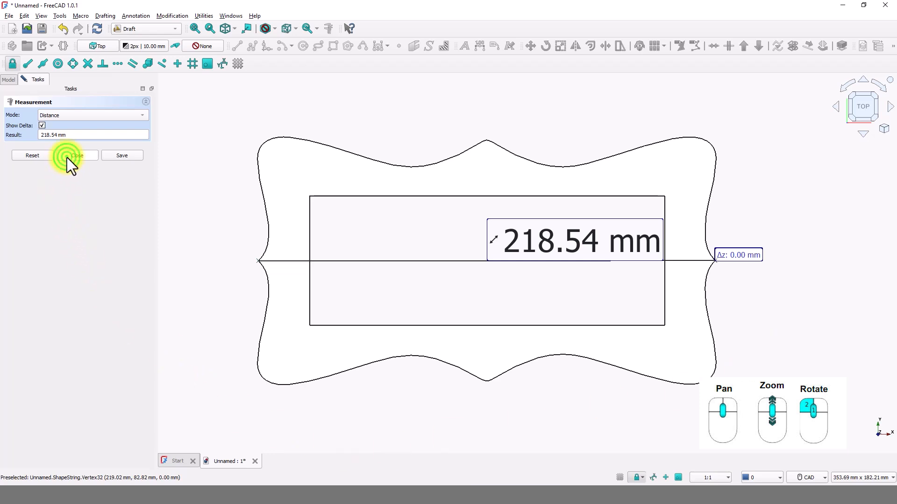
Step: Close the measurement and raise the ShapeString height from 180 mm to 220 mm
{"action": "left_click", "coordinate": [76, 156]}
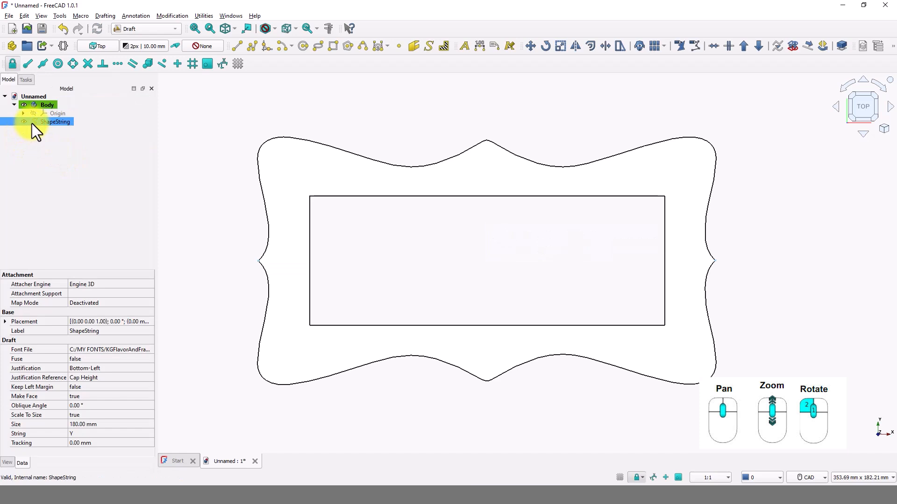
{"action": "double_click", "coordinate": [55, 122]}
{"action": "type", "text": "22"}
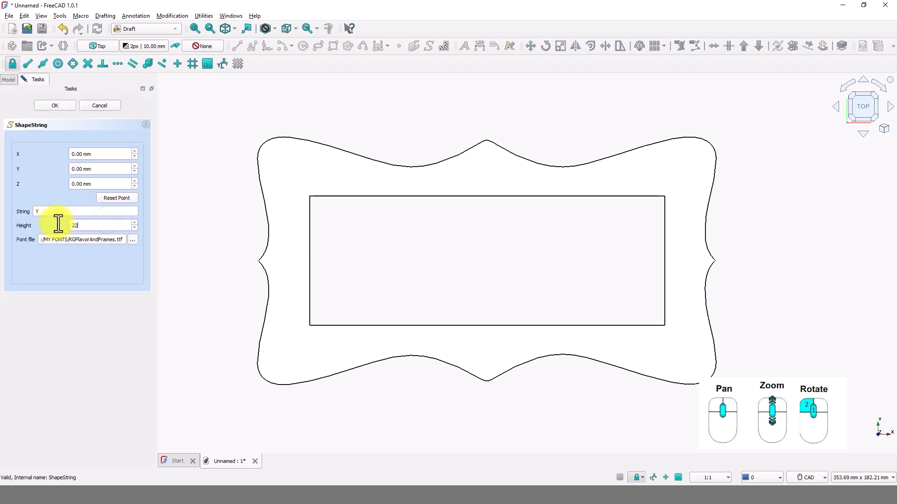
{"action": "left_click", "coordinate": [54, 106]}
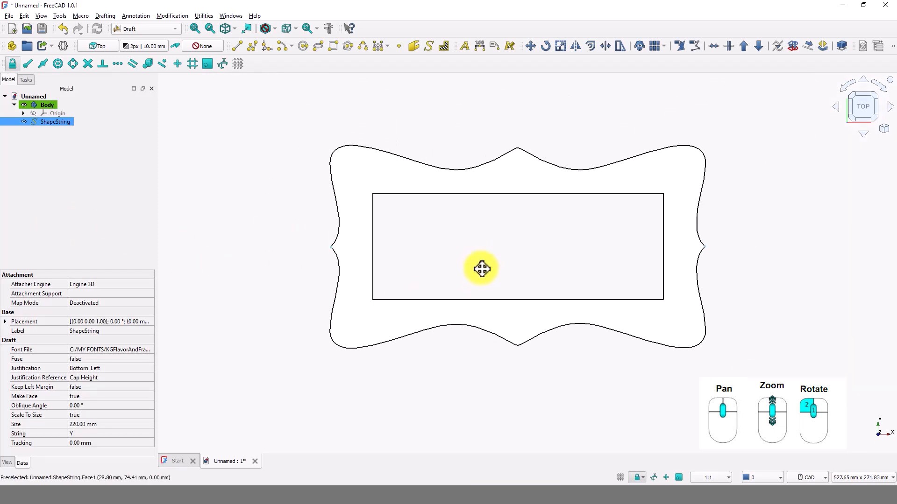
{"action": "scroll", "scroll_direction": "down", "scroll_amount": 3}
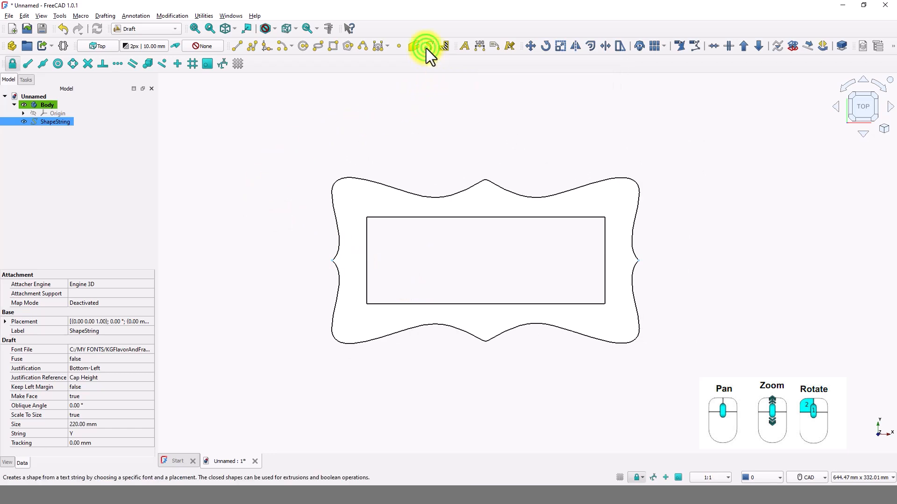
Step: Create a ShapeString '7546' in the Moderniz font at 70 mm height
{"action": "left_click", "coordinate": [427, 46]}
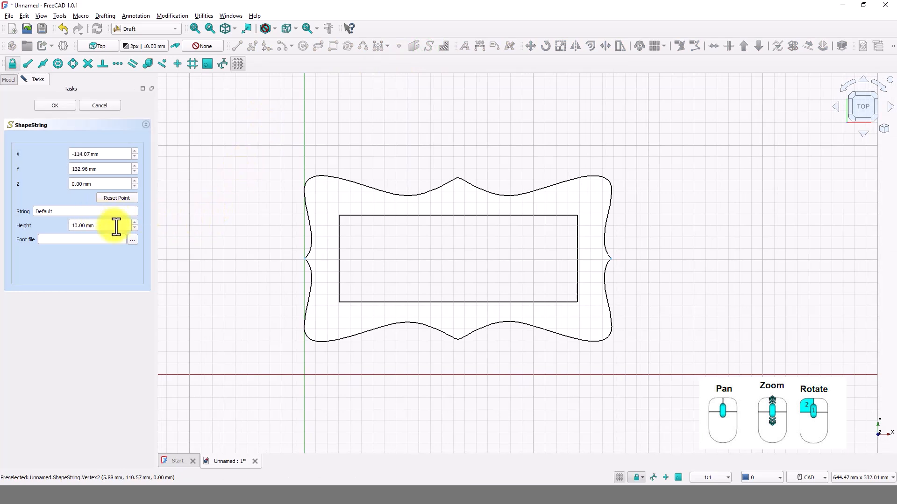
{"action": "left_click", "coordinate": [132, 240]}
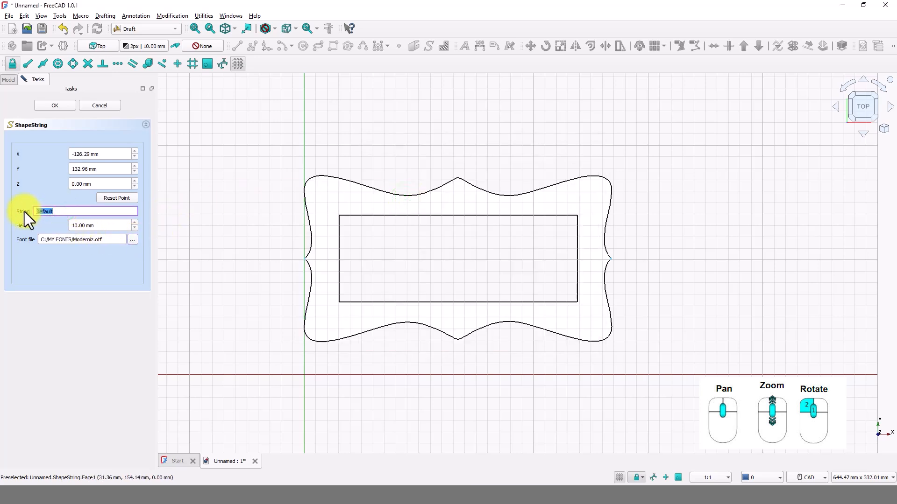
{"action": "type", "text": "7546"}
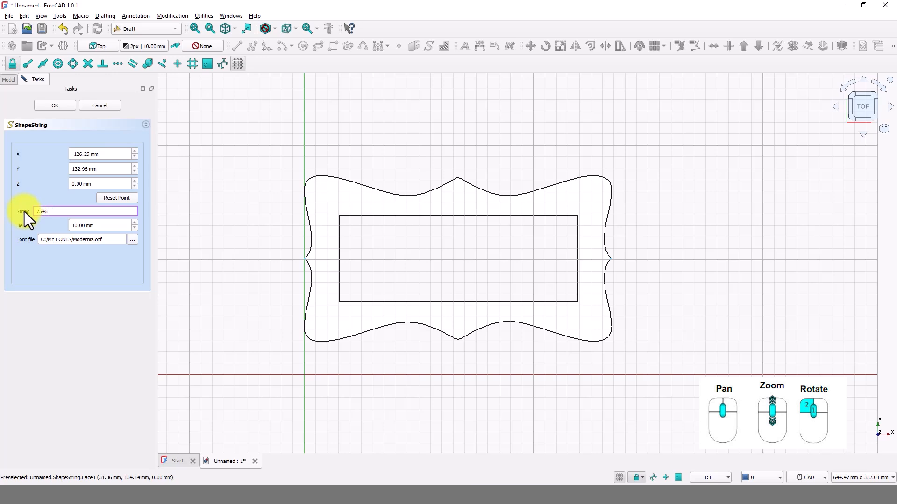
{"action": "left_click", "coordinate": [83, 225]}
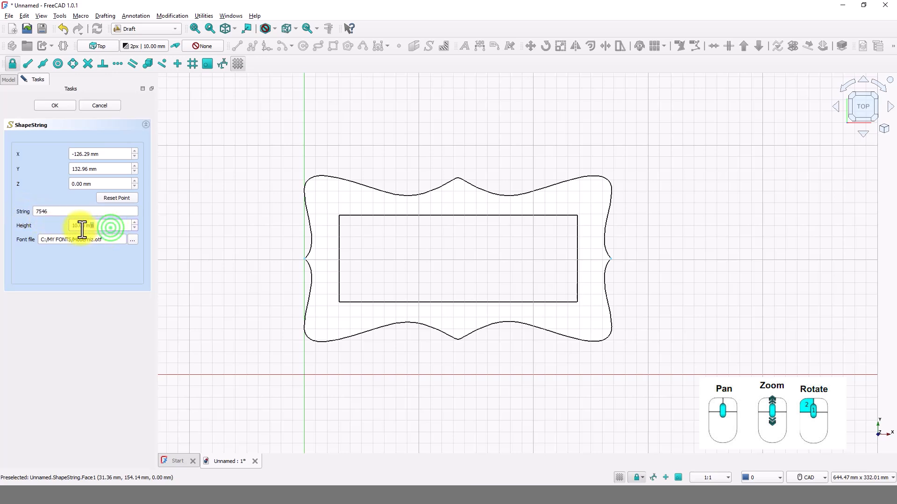
{"action": "triple_click", "coordinate": [83, 225]}
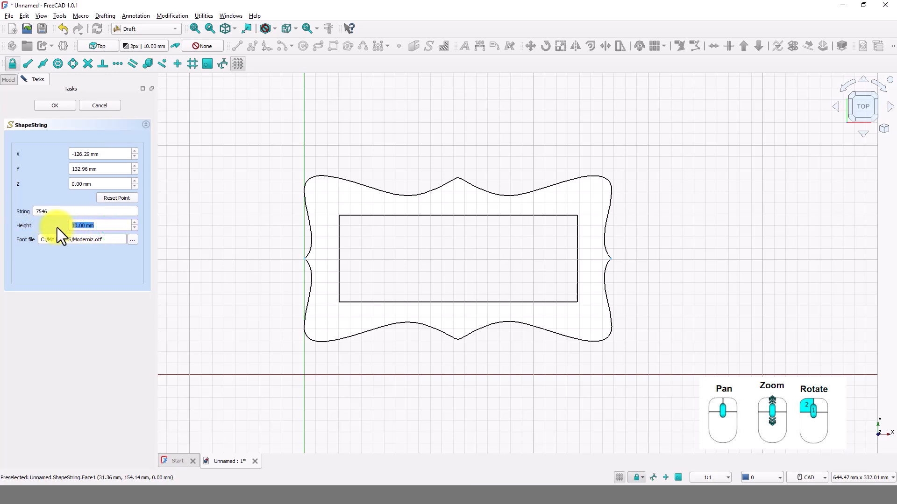
{"action": "type", "text": "70"}
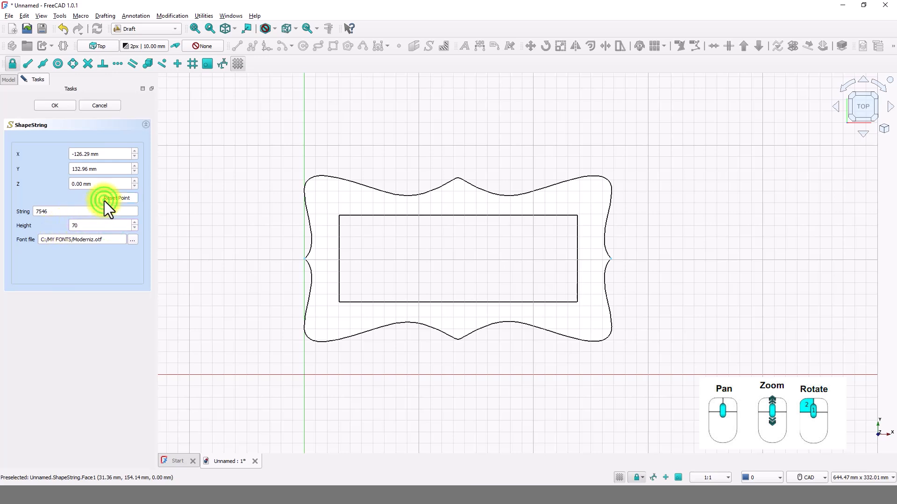
{"action": "left_click", "coordinate": [54, 105]}
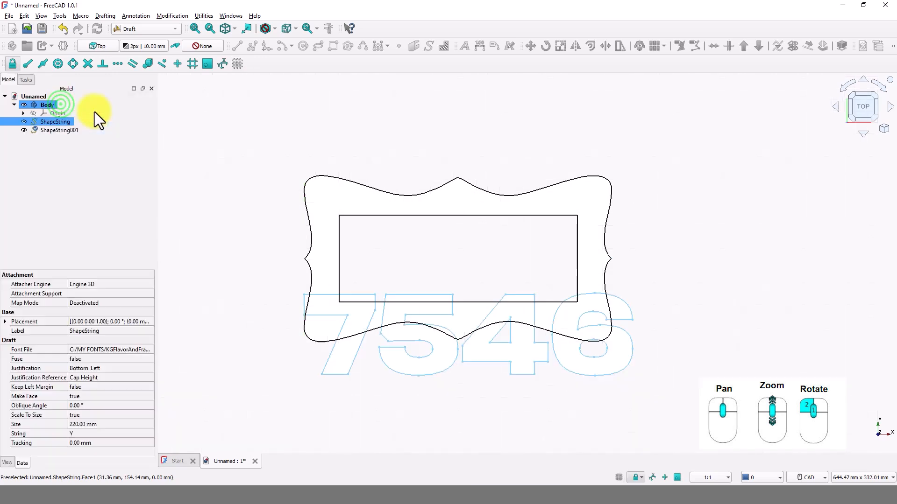
Step: Move the 7546 digits up over the panel and reduce their height
{"action": "left_click", "coordinate": [59, 130]}
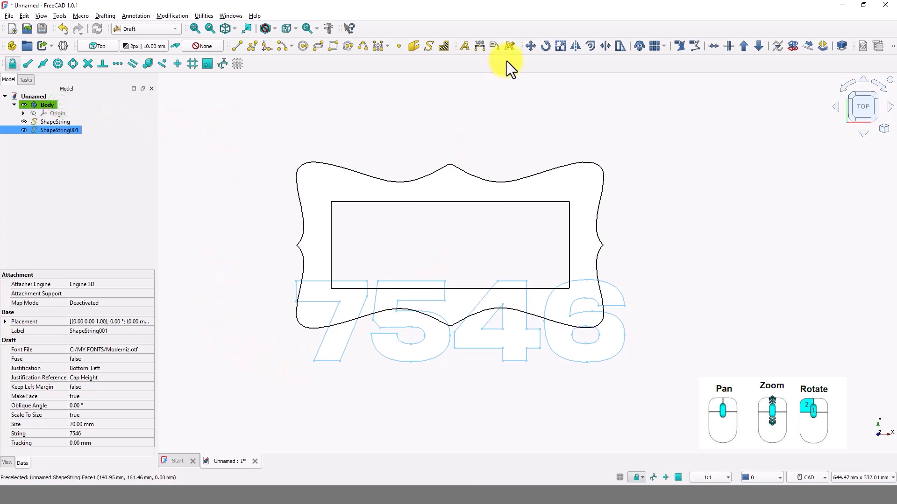
{"action": "mouse_move", "coordinate": [529, 46]}
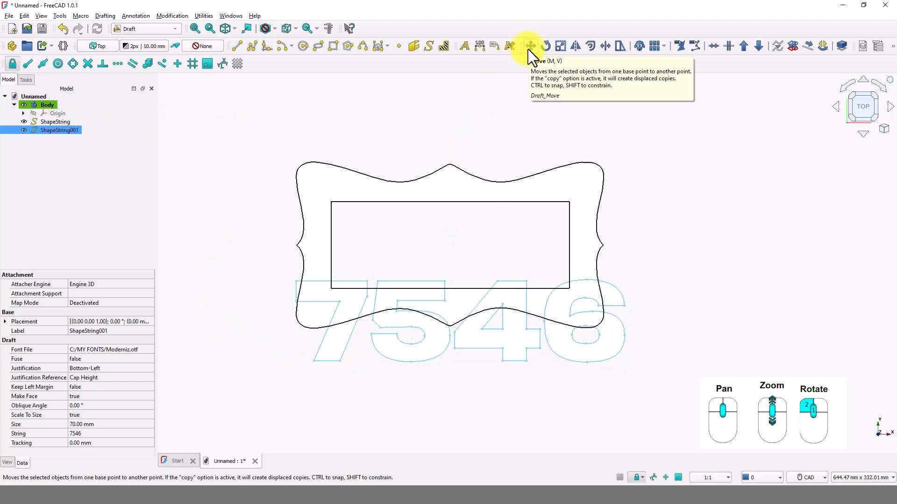
{"action": "left_click", "coordinate": [527, 46]}
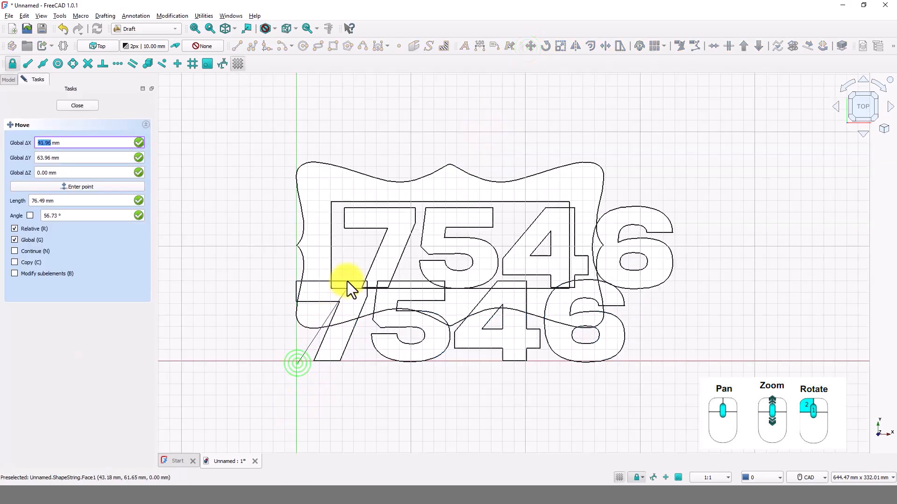
{"action": "left_click", "coordinate": [76, 106]}
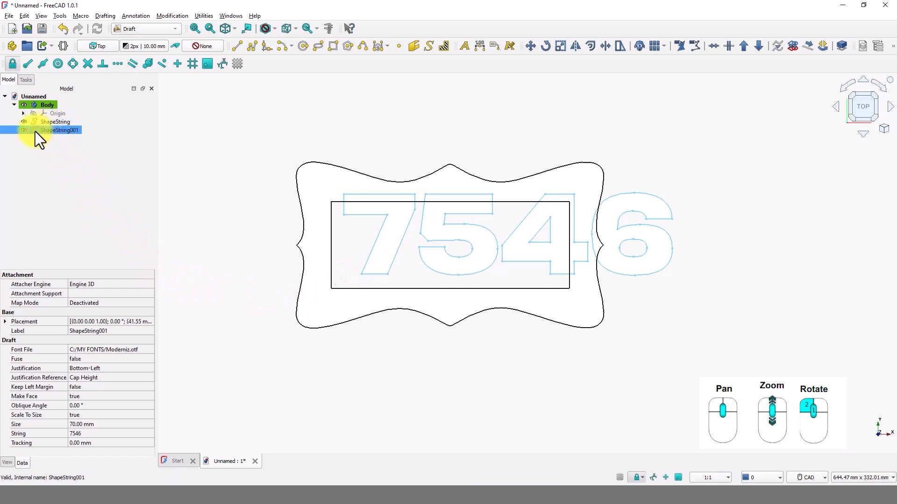
{"action": "double_click", "coordinate": [59, 130]}
{"action": "type", "text": "40"}
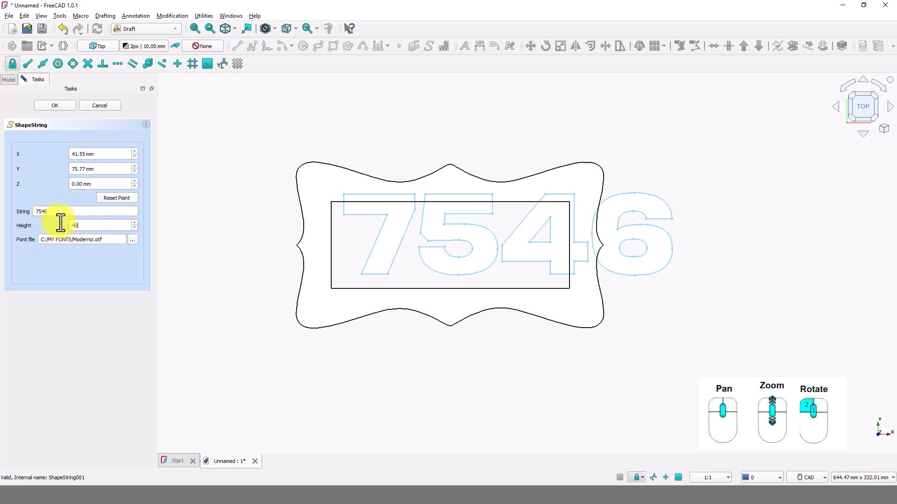
{"action": "left_click", "coordinate": [54, 106]}
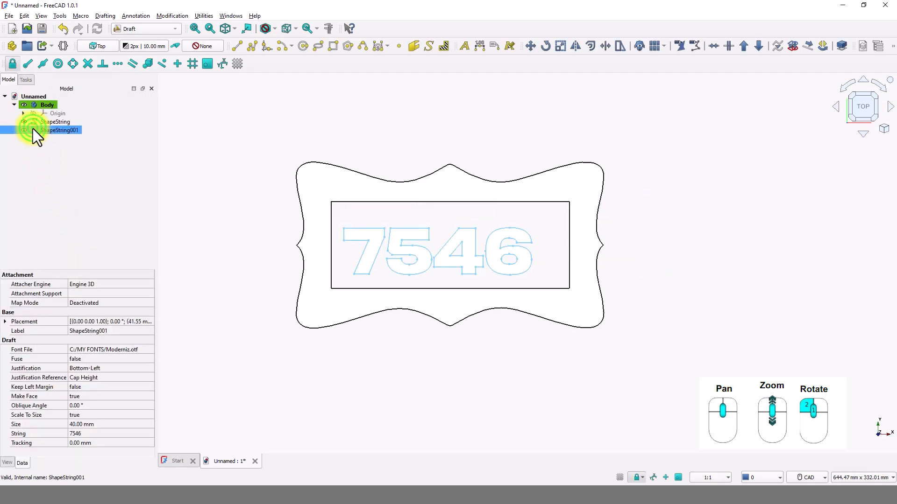
Step: Set the digits to 45 mm height and move them to the centre of the panel
{"action": "double_click", "coordinate": [60, 130]}
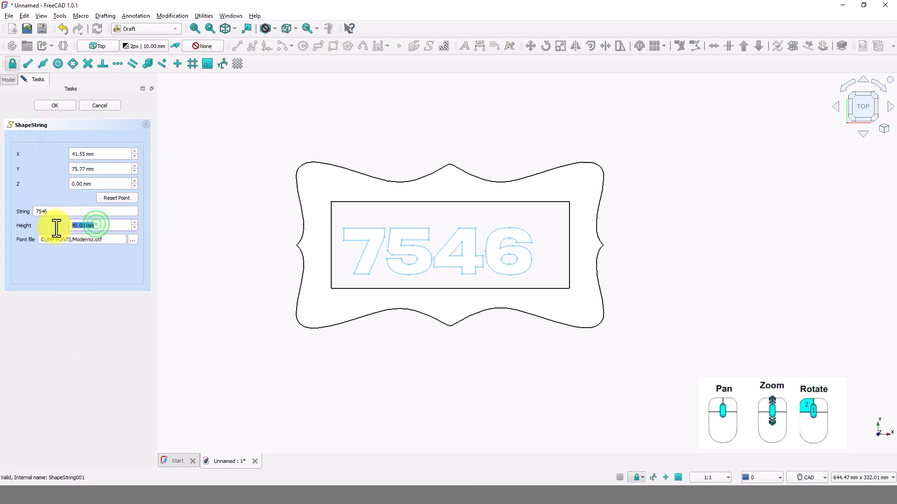
{"action": "left_click", "coordinate": [54, 105]}
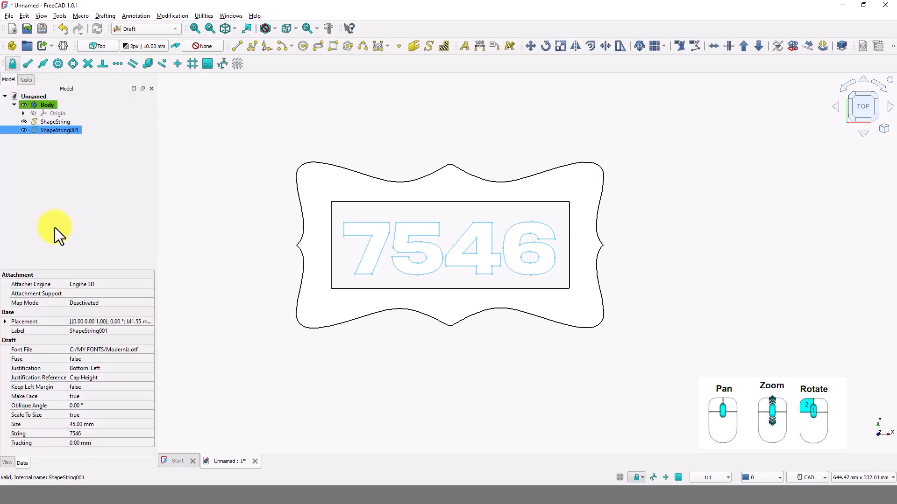
{"action": "mouse_move", "coordinate": [521, 60]}
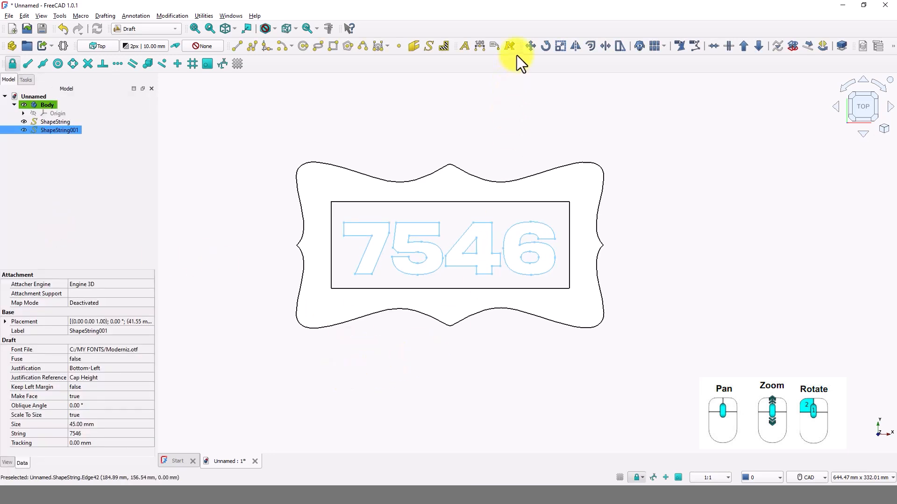
{"action": "left_click", "coordinate": [509, 46]}
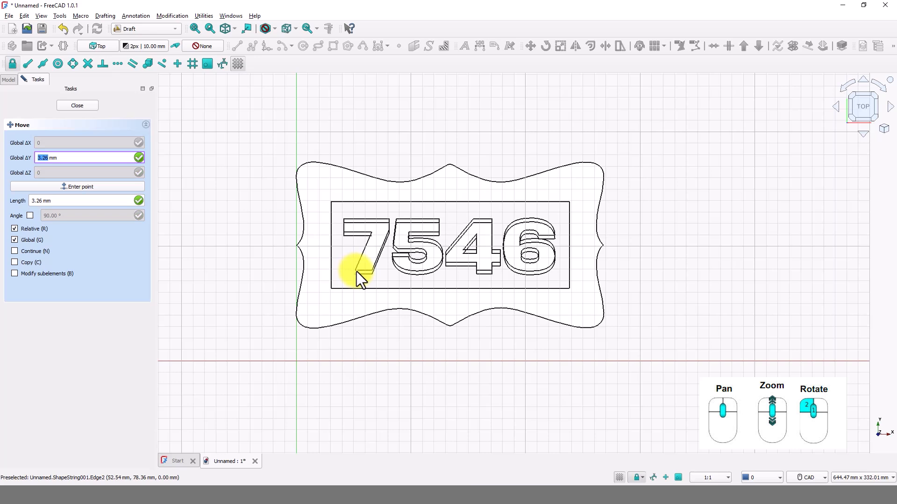
{"action": "left_click", "coordinate": [76, 106]}
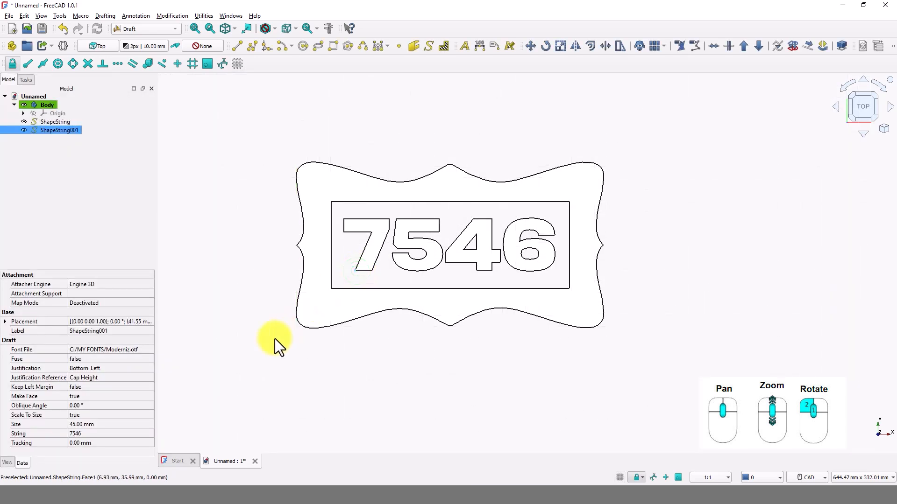
{"action": "mouse_move", "coordinate": [154, 294]}
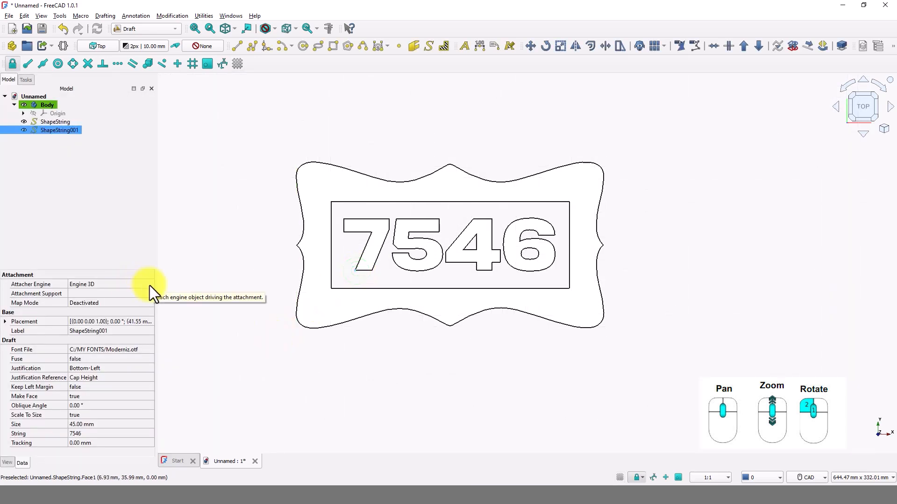
{"action": "mouse_move", "coordinate": [32, 148]}
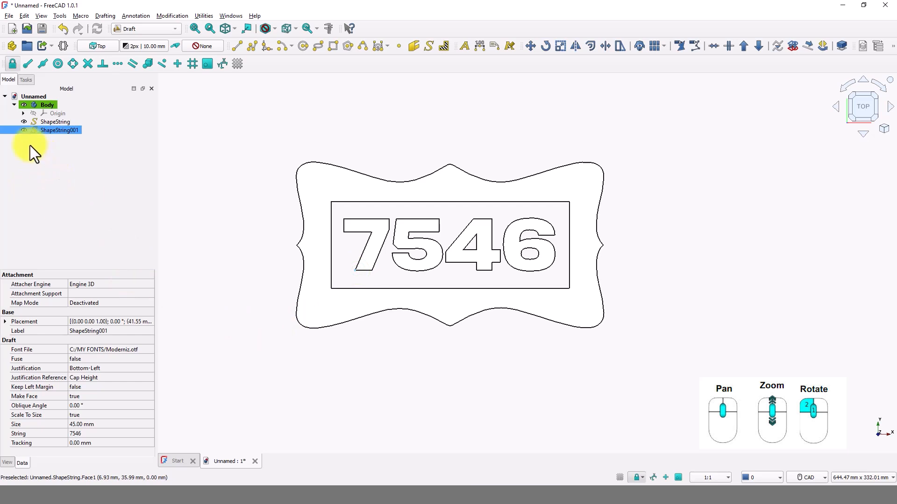
{"action": "left_click", "coordinate": [55, 121]}
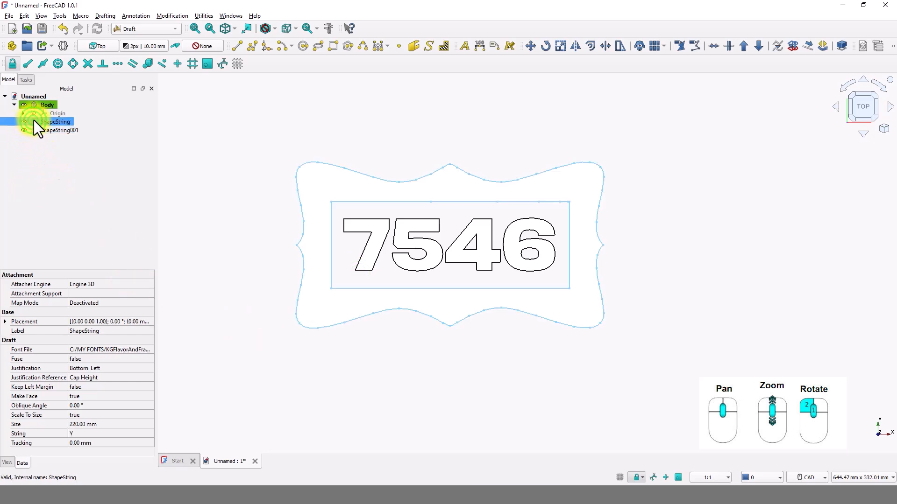
{"action": "left_click", "coordinate": [65, 122]}
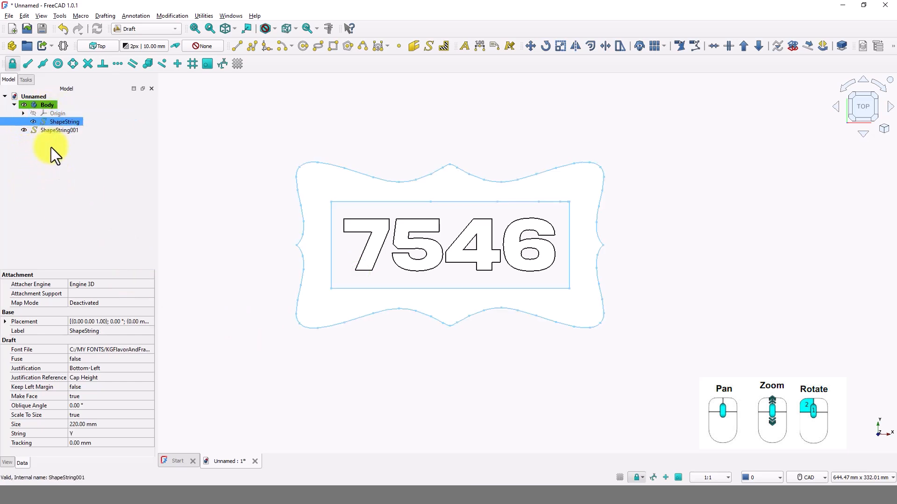
{"action": "left_click", "coordinate": [58, 130]}
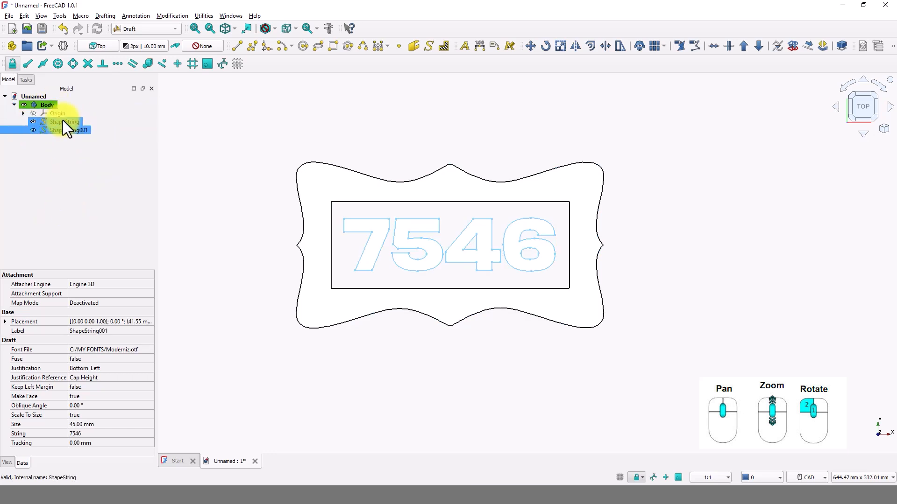
{"action": "left_click", "coordinate": [65, 121]}
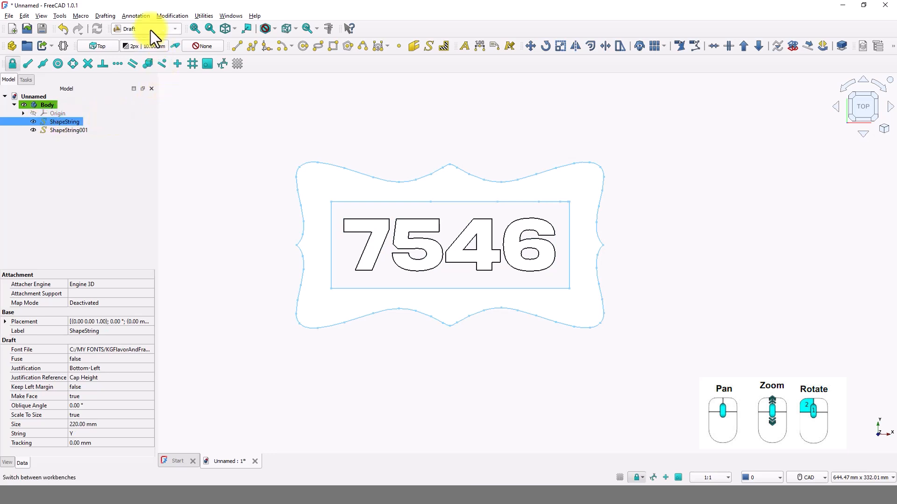
Step: Switch to the Part Design workbench, show the model tree and set an isometric view
{"action": "left_click", "coordinate": [137, 29]}
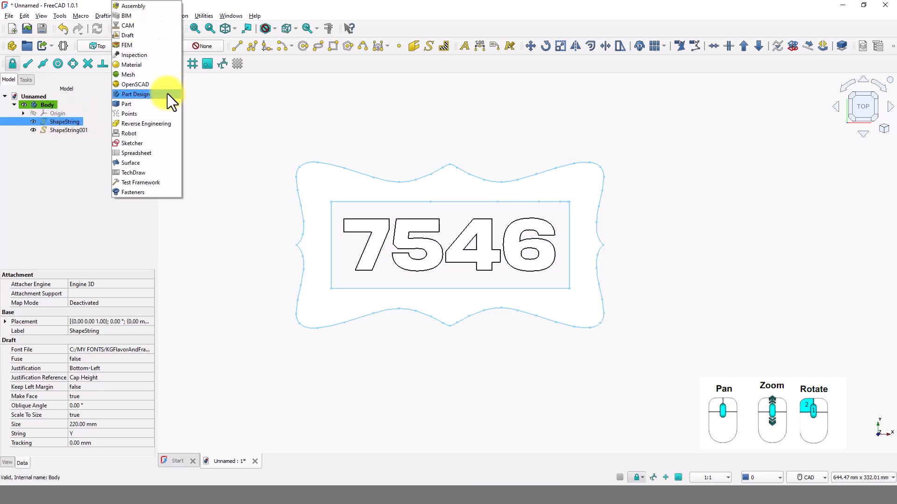
{"action": "left_click", "coordinate": [135, 93]}
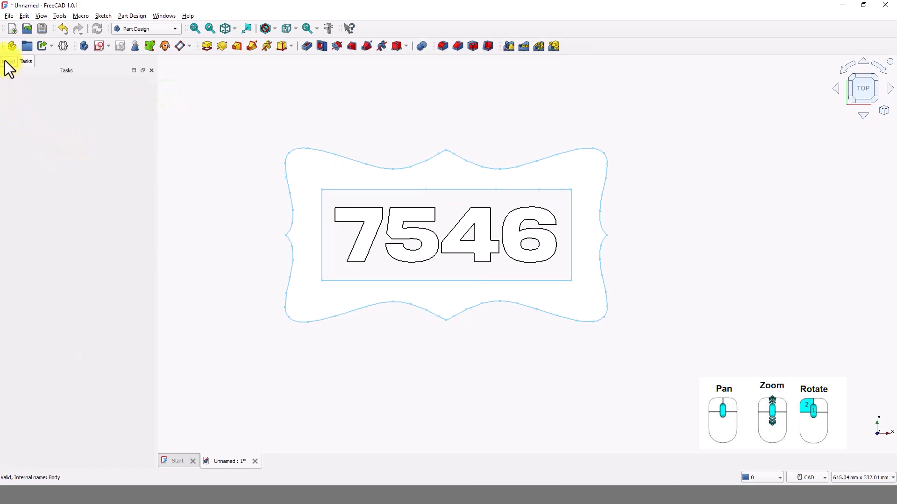
{"action": "left_click", "coordinate": [8, 62]}
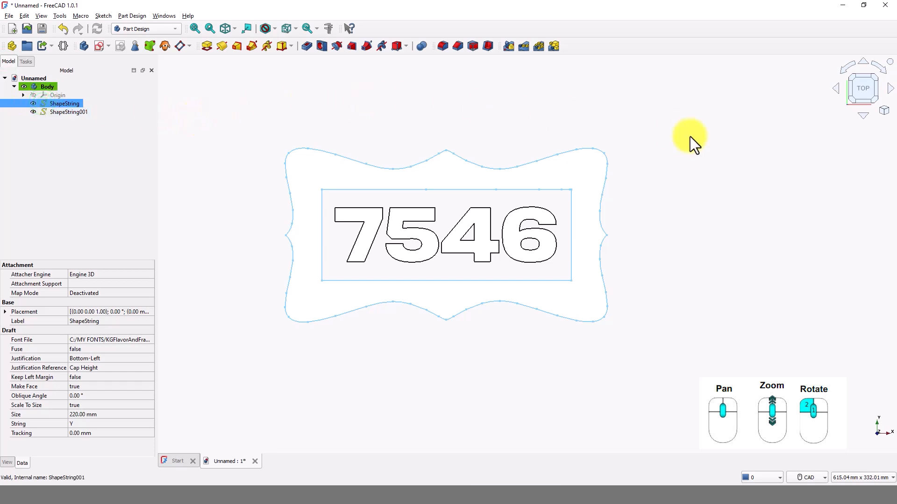
{"action": "left_click", "coordinate": [884, 110]}
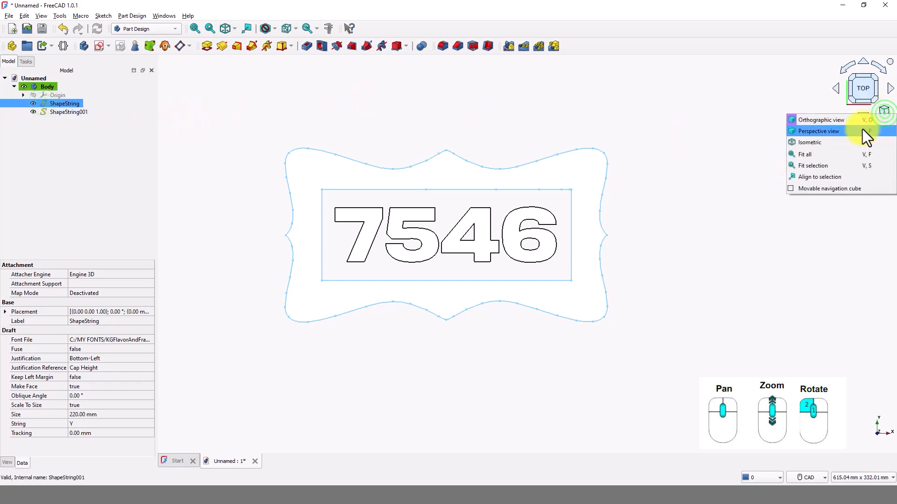
{"action": "left_click", "coordinate": [810, 142]}
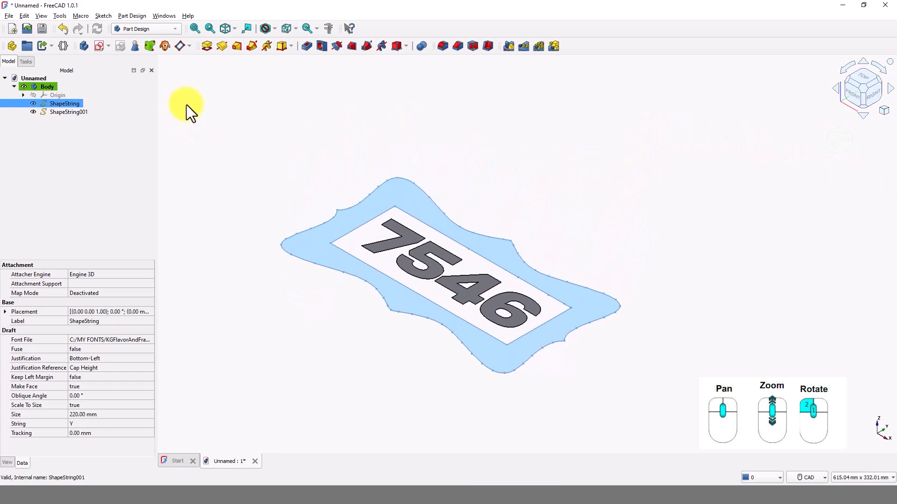
{"action": "mouse_move", "coordinate": [207, 46]}
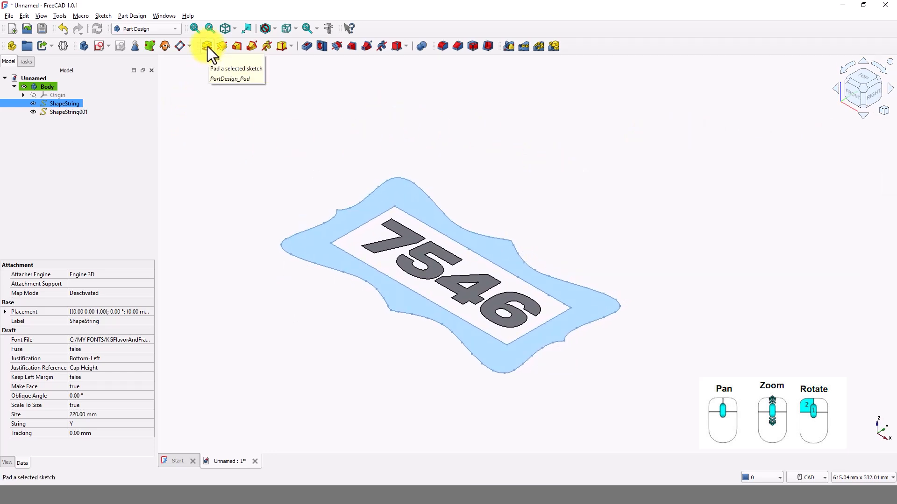
Step: Pad the wavy frame ShapeString into an 8 mm thick solid base
{"action": "left_click", "coordinate": [206, 46]}
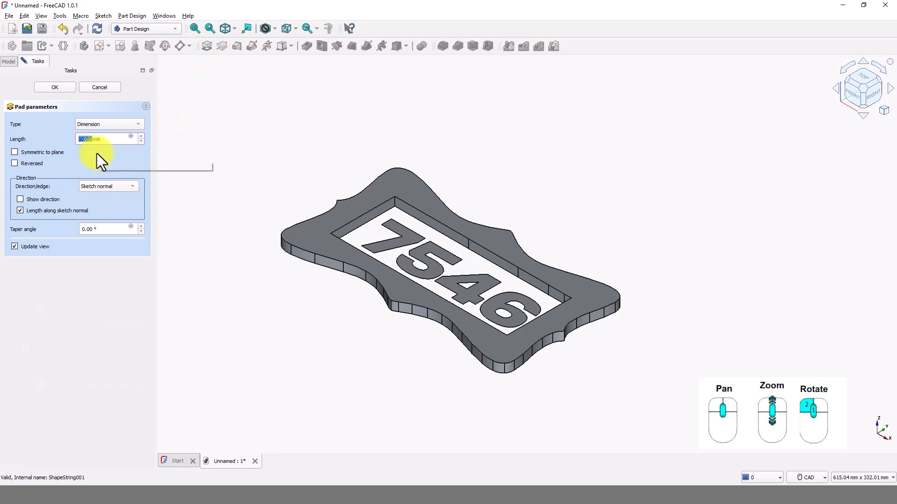
{"action": "type", "text": "8 mm"}
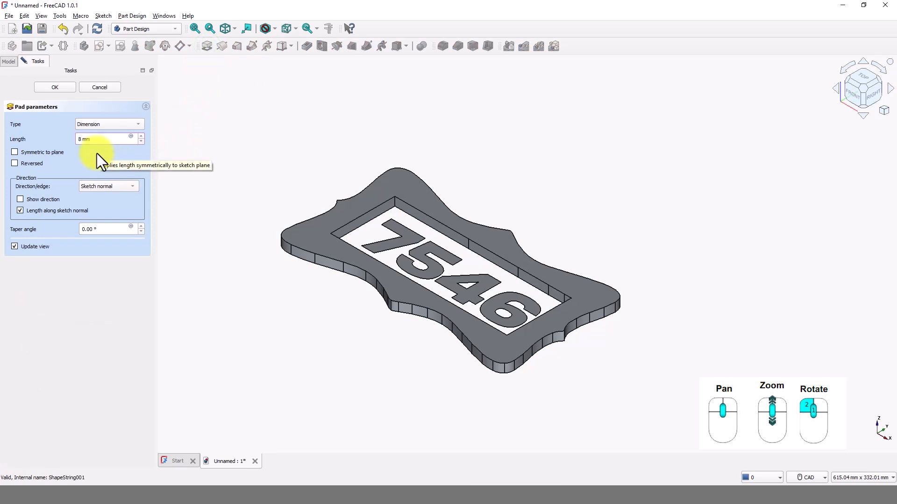
{"action": "left_click", "coordinate": [54, 87]}
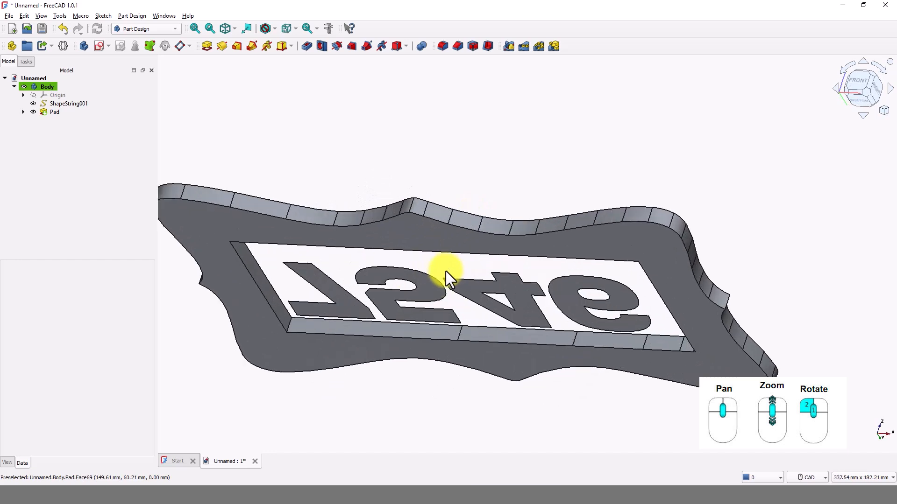
Step: Sketch a rectangle on the base's underside just outside the panel opening and close it
{"action": "left_click", "coordinate": [55, 111]}
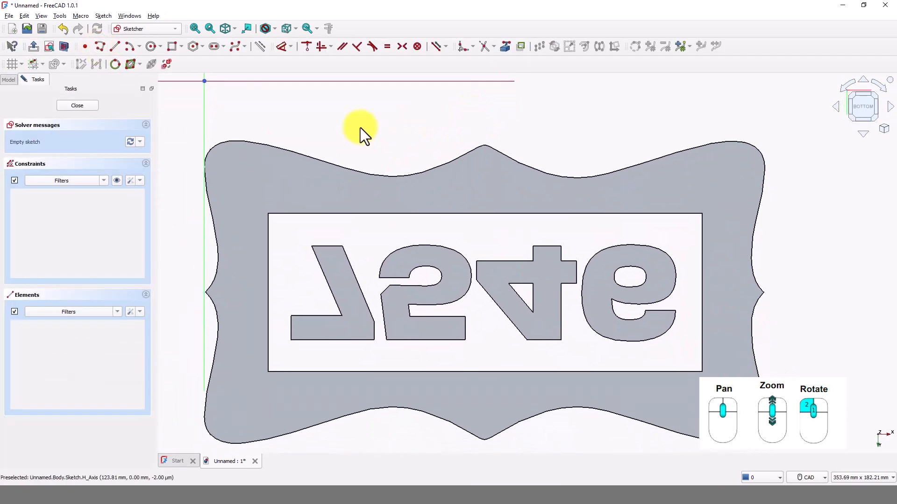
{"action": "mouse_move", "coordinate": [174, 47]}
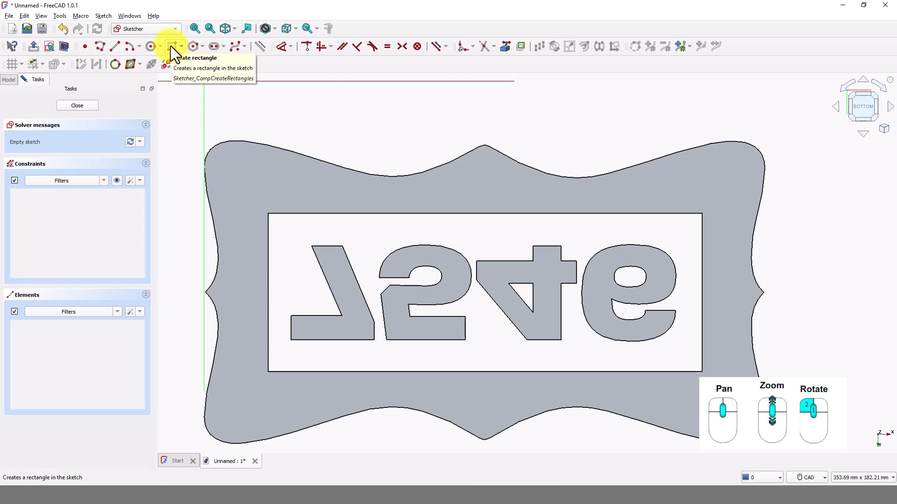
{"action": "left_click", "coordinate": [173, 47]}
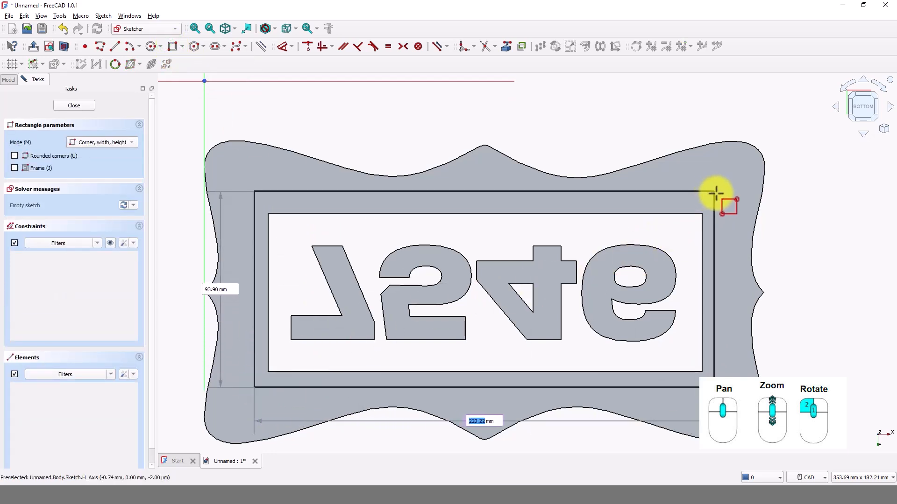
{"action": "left_click", "coordinate": [726, 206]}
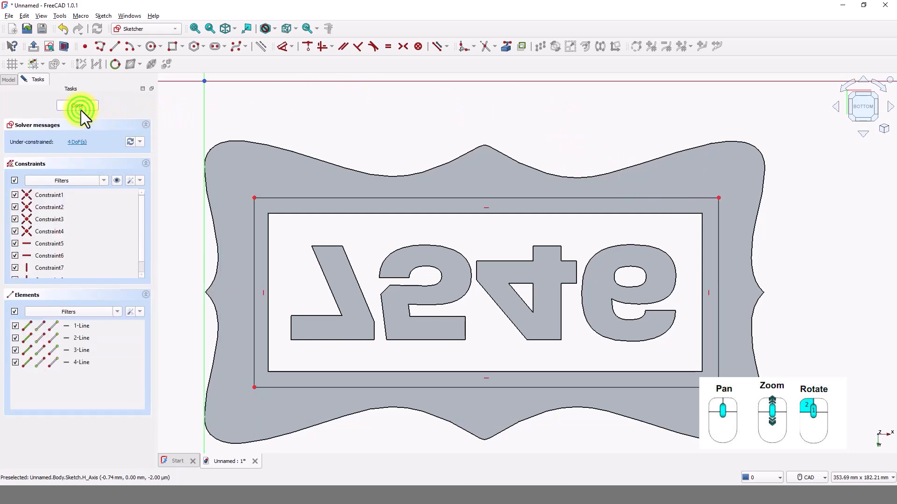
{"action": "left_click", "coordinate": [77, 106]}
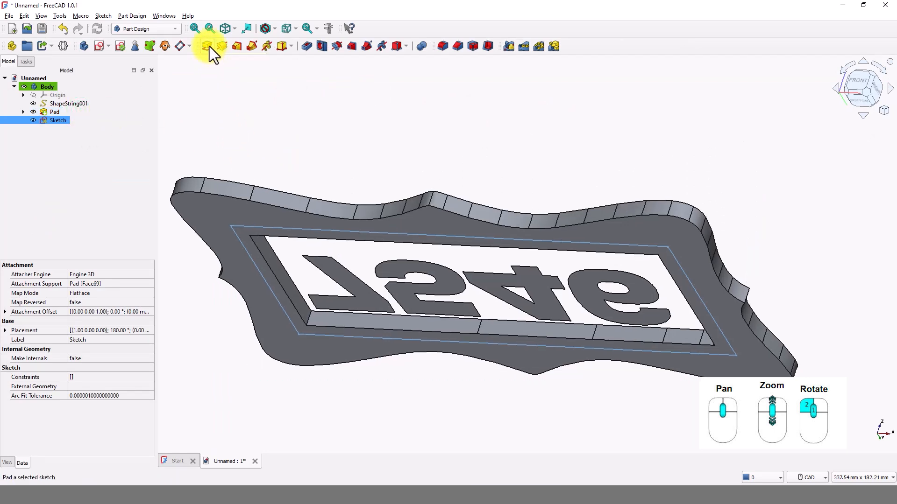
Step: Pad the rectangle sketch 4 mm reversed into the base as Pad001, forming the recessed panel
{"action": "left_click", "coordinate": [205, 46]}
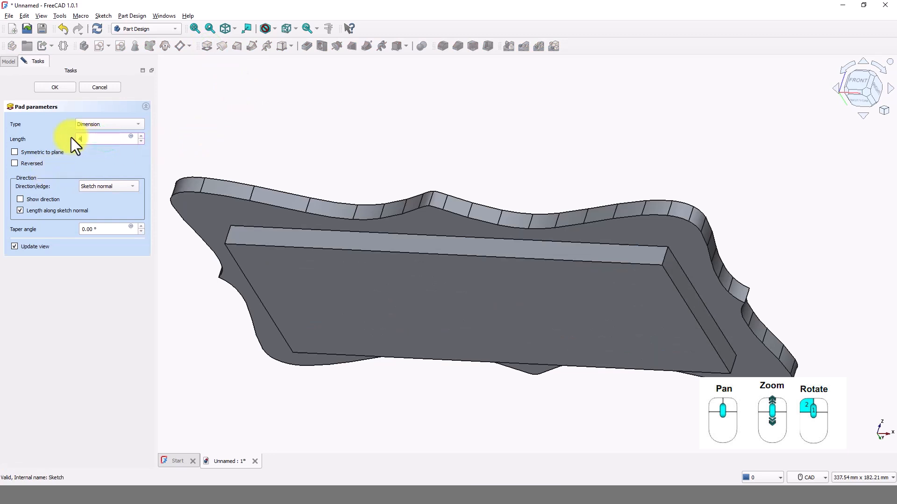
{"action": "type", "text": "4"}
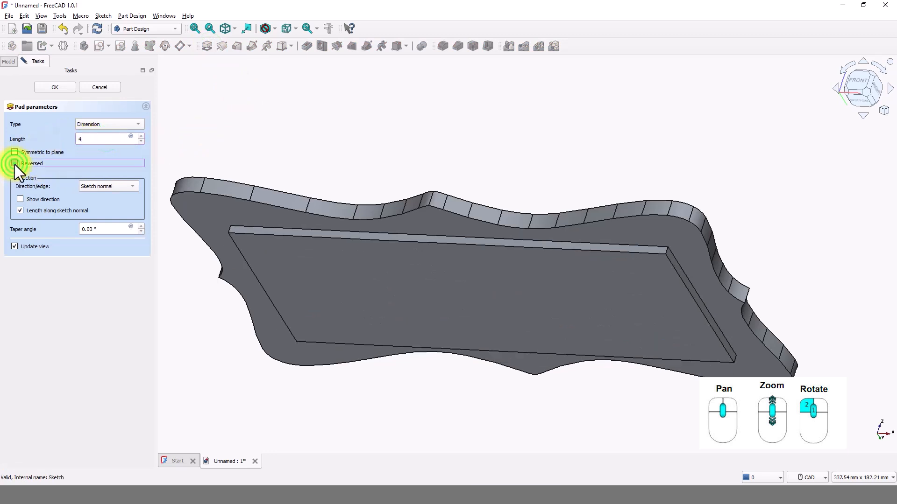
{"action": "left_click", "coordinate": [14, 162]}
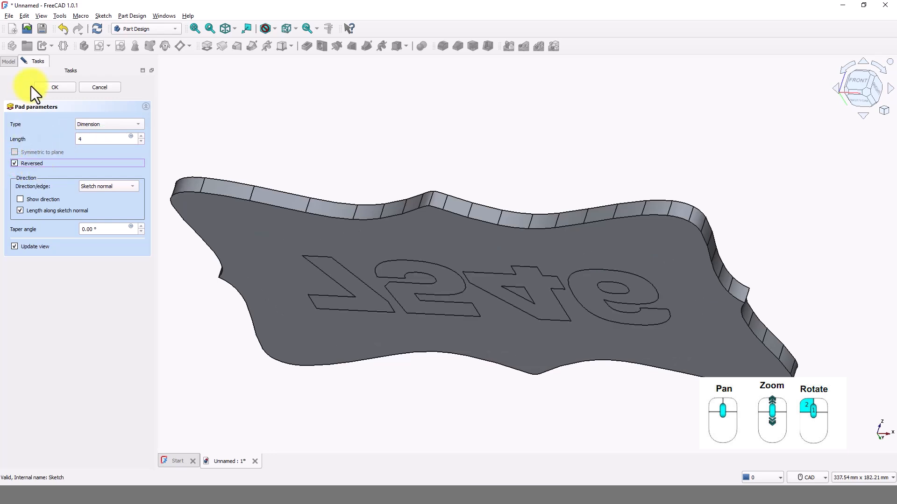
{"action": "left_click", "coordinate": [54, 87]}
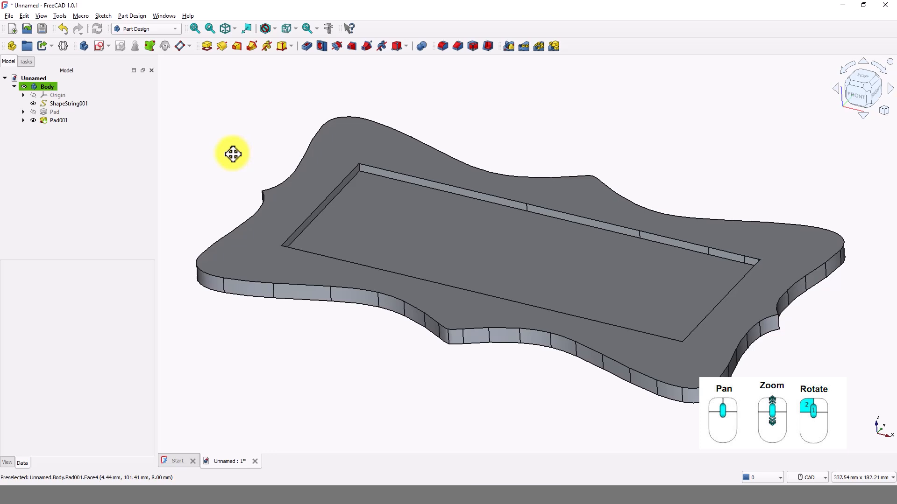
Step: Pad ShapeString001 by 10 mm as Pad002, using Wireframe view to select it then returning to Shaded
{"action": "left_click", "coordinate": [274, 28]}
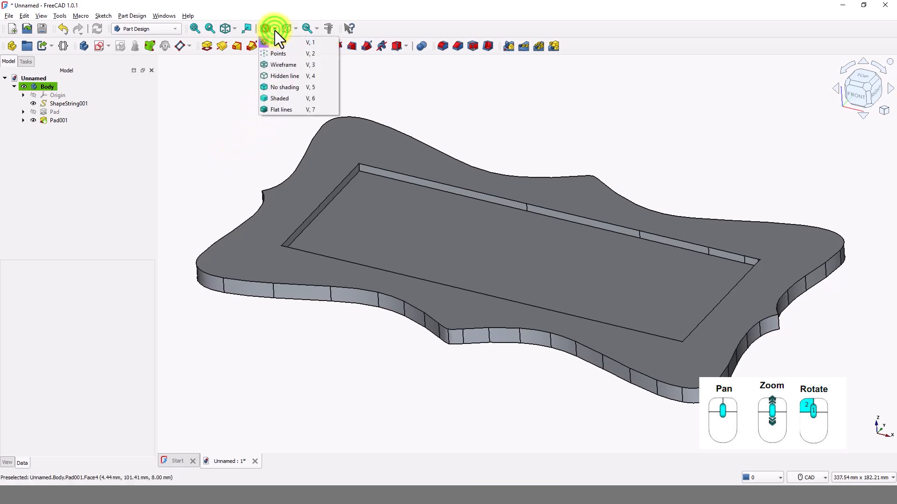
{"action": "left_click", "coordinate": [282, 64]}
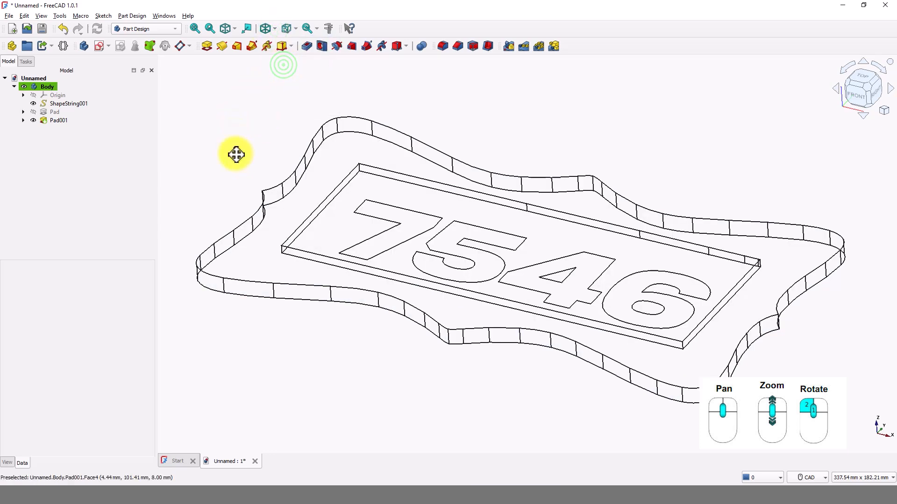
{"action": "left_click", "coordinate": [69, 104]}
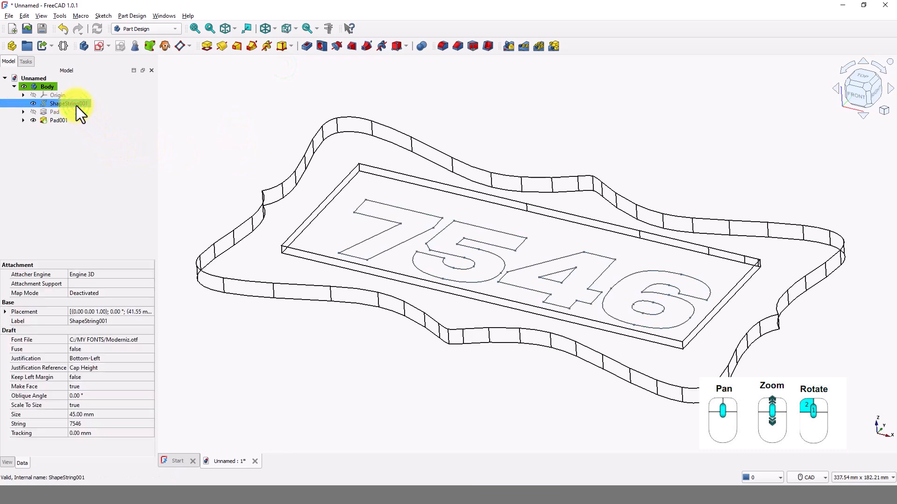
{"action": "mouse_move", "coordinate": [208, 46]}
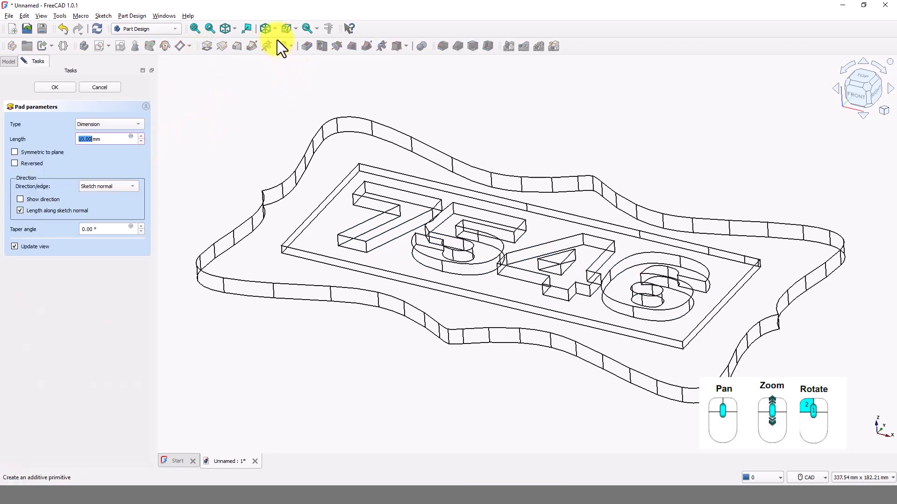
{"action": "left_click", "coordinate": [274, 28]}
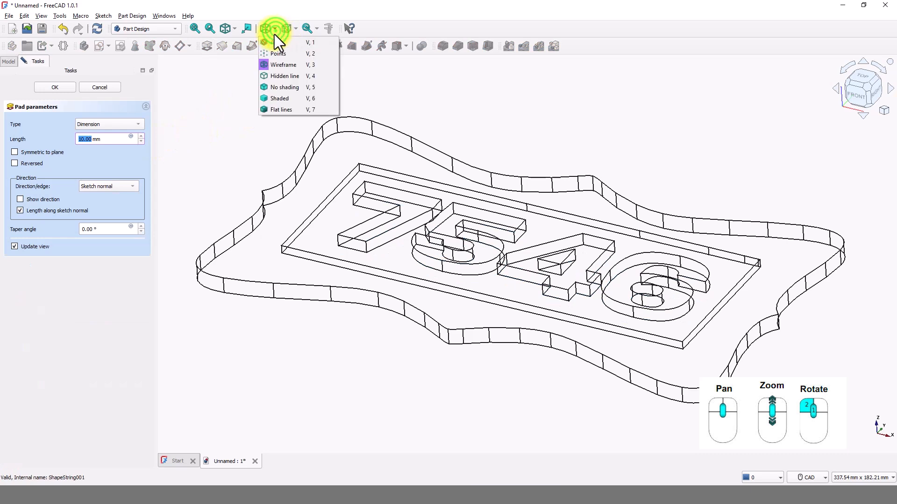
{"action": "left_click", "coordinate": [279, 98]}
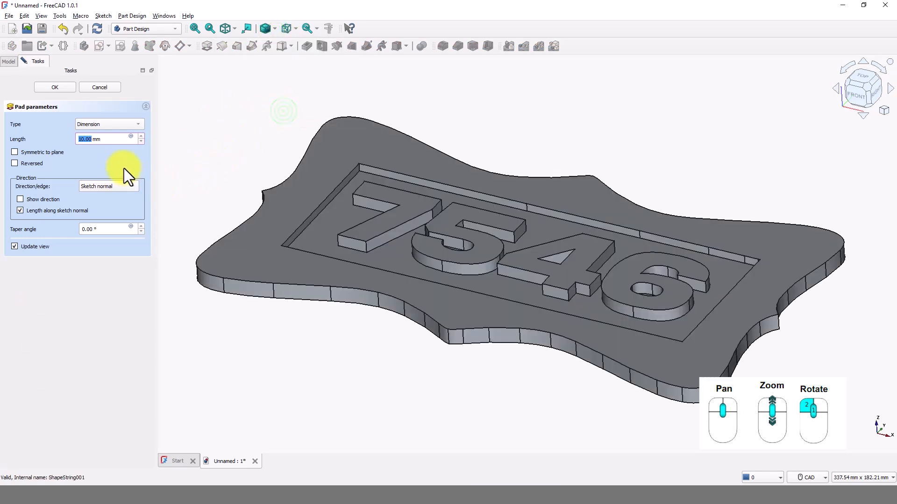
{"action": "mouse_move", "coordinate": [131, 177]}
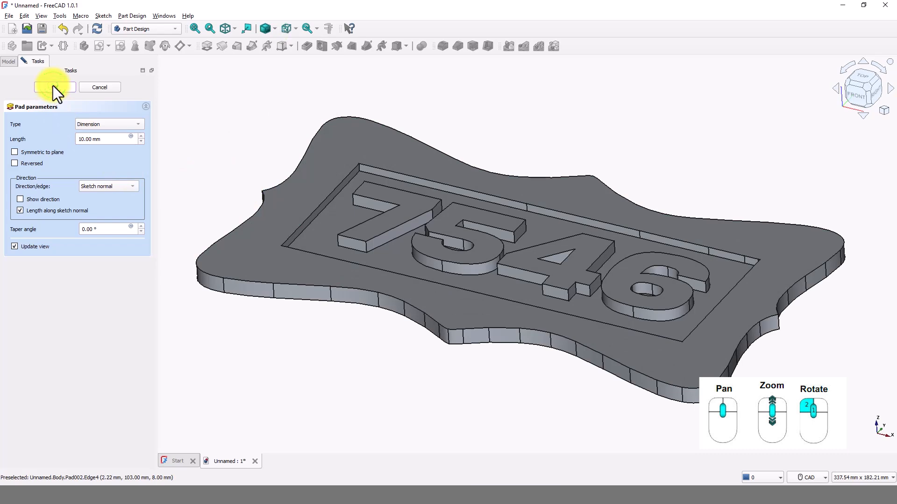
{"action": "left_click", "coordinate": [54, 87]}
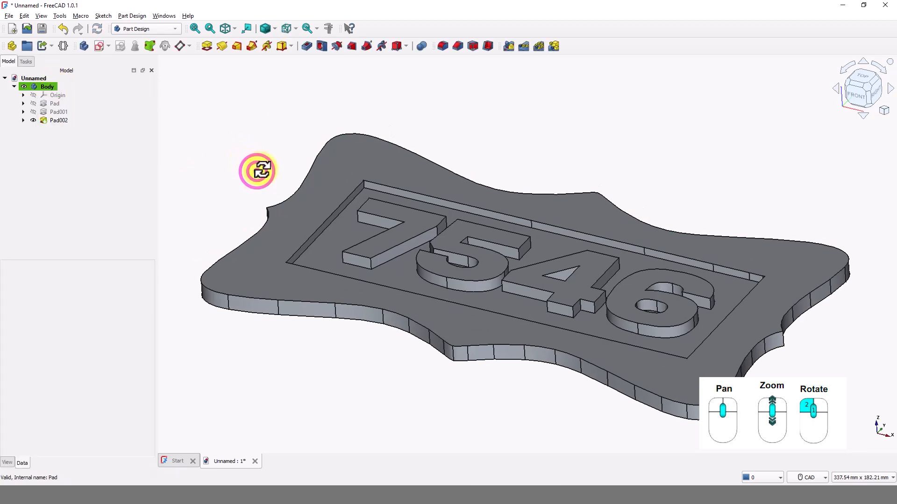